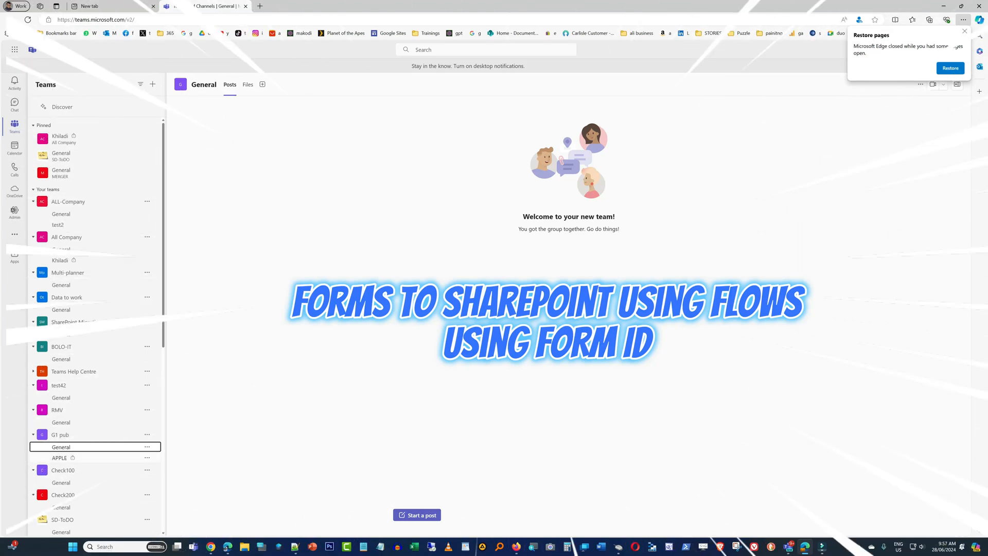
mouse_move(61, 447)
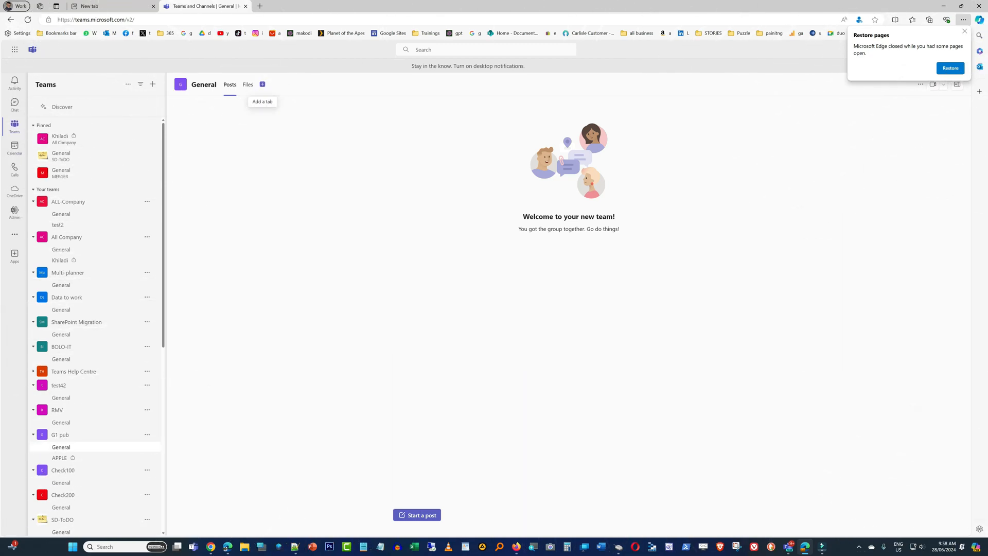
- Add a Forms tab to General with a new shared form named test-form-1
left_click(262, 84)
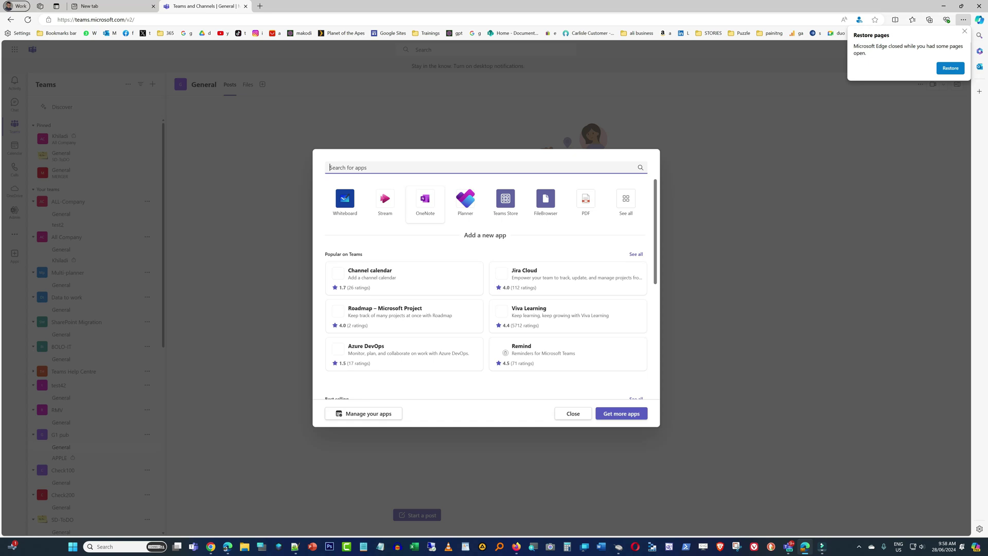
type("form")
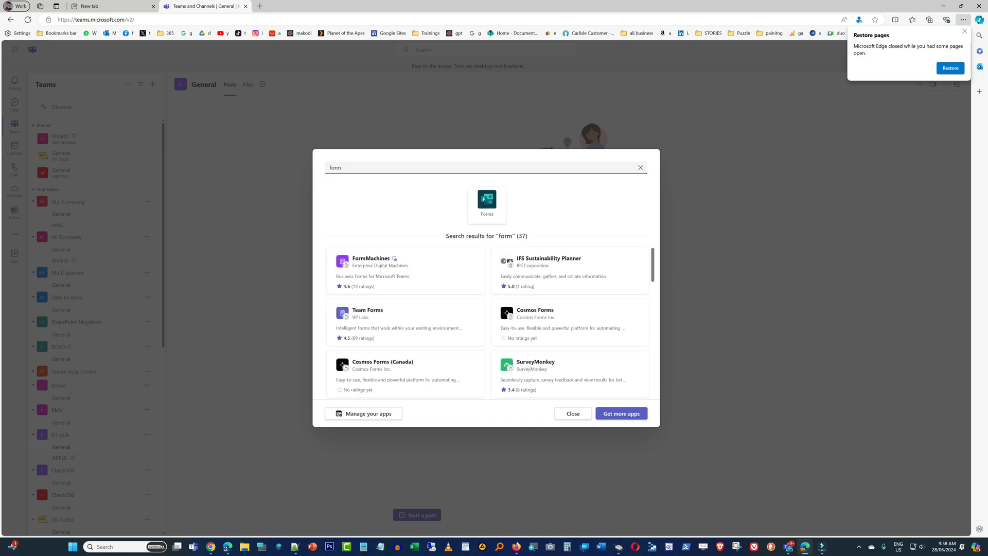
left_click(486, 200)
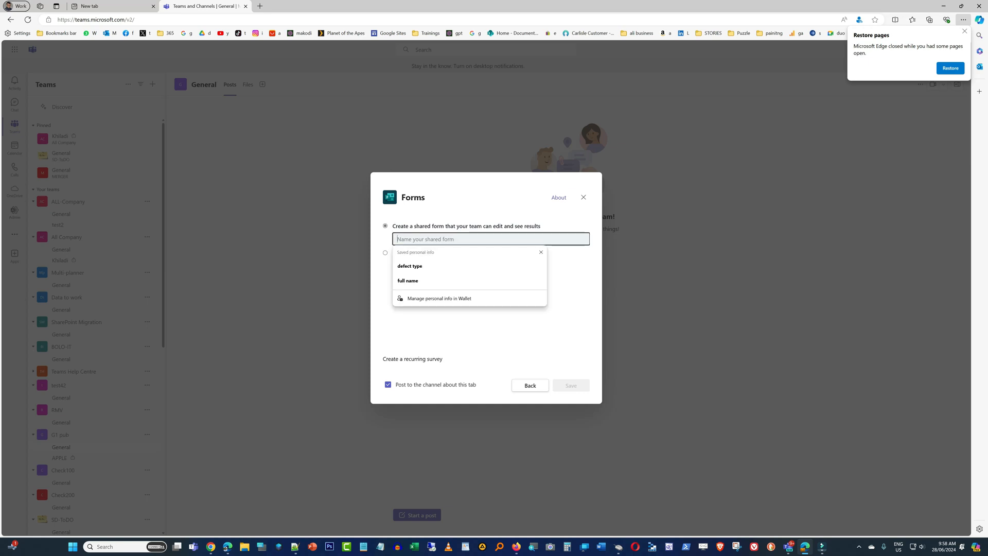
type("test-form")
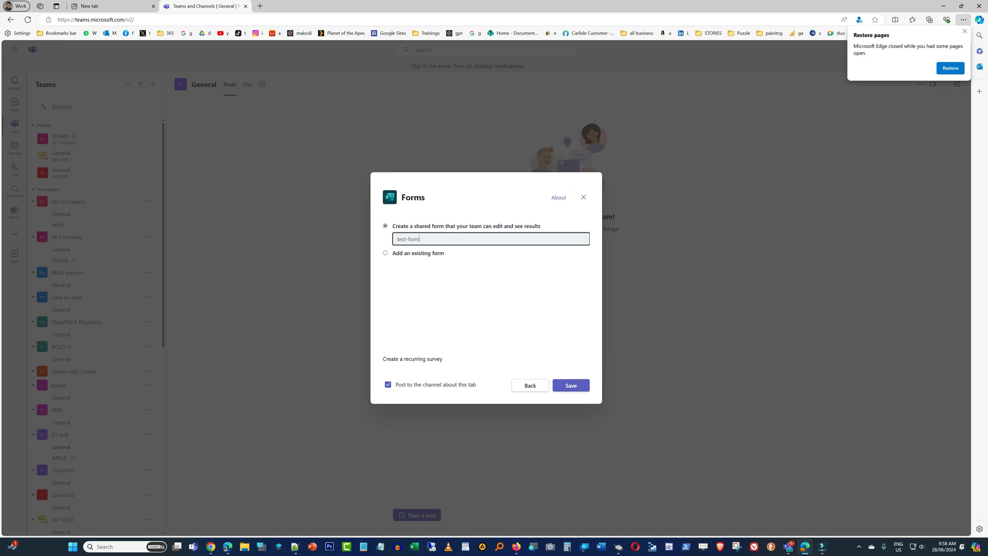
type("-1")
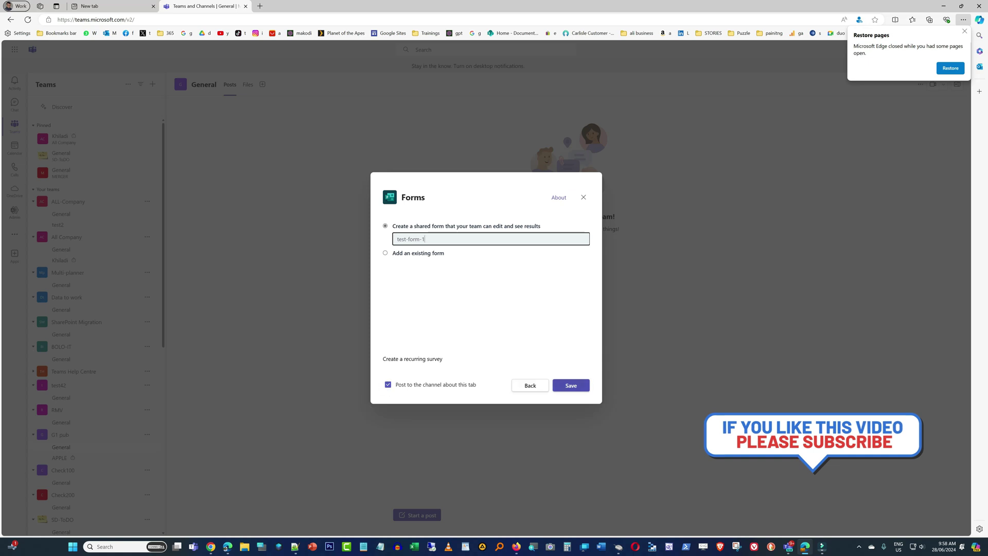
left_click(571, 385)
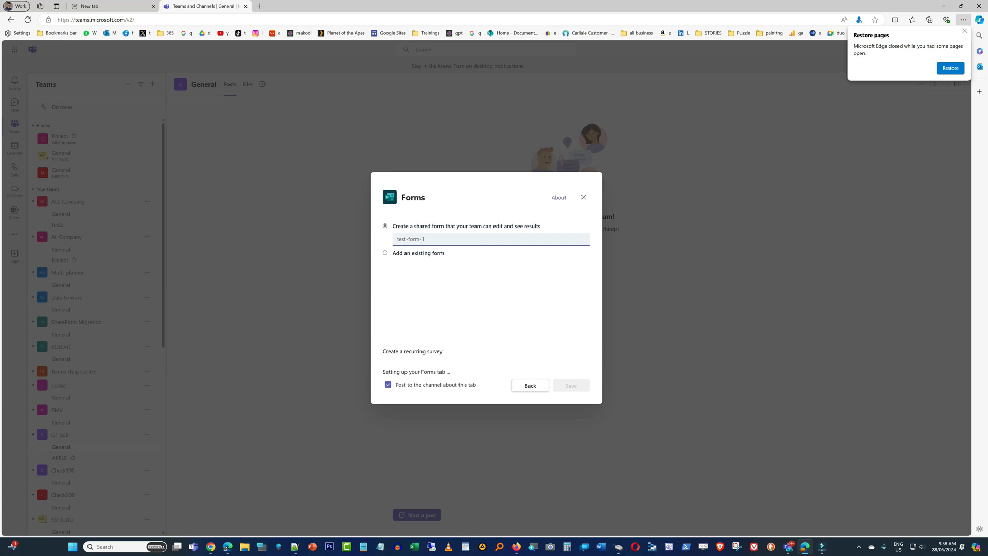
- Add the first text question, 'Question 1', and continue adding more questions
left_click(571, 385)
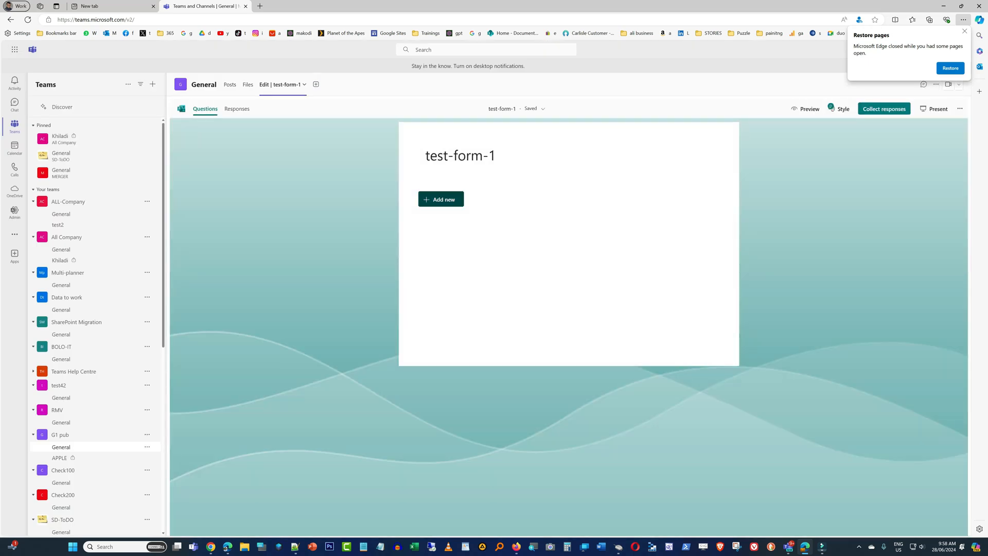
left_click(441, 200)
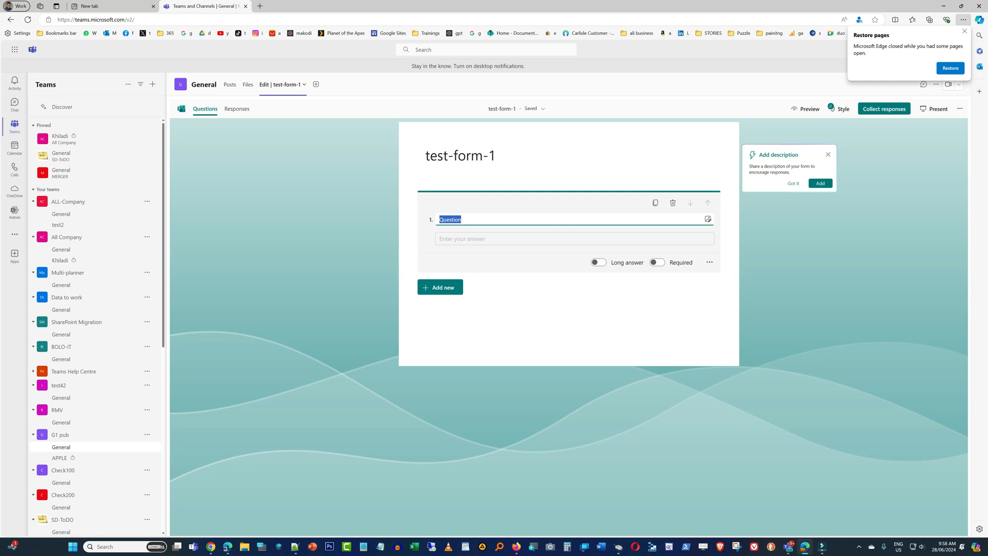
type("Question 1")
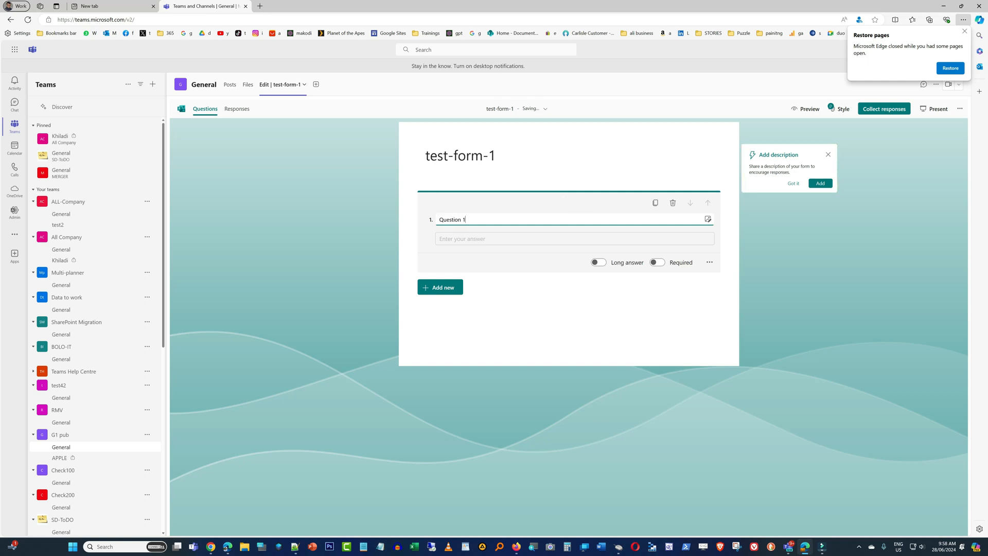
left_click(440, 286)
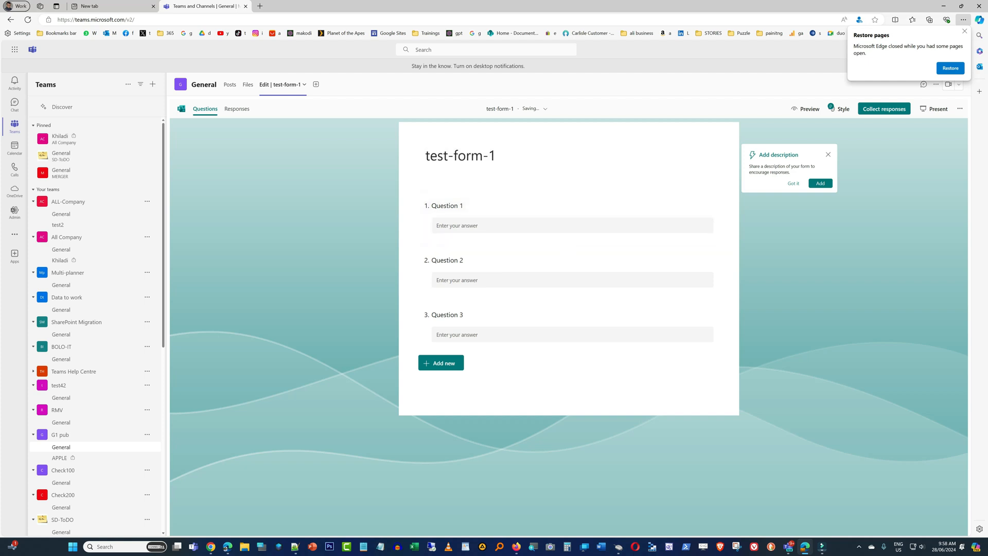
mouse_move(960, 108)
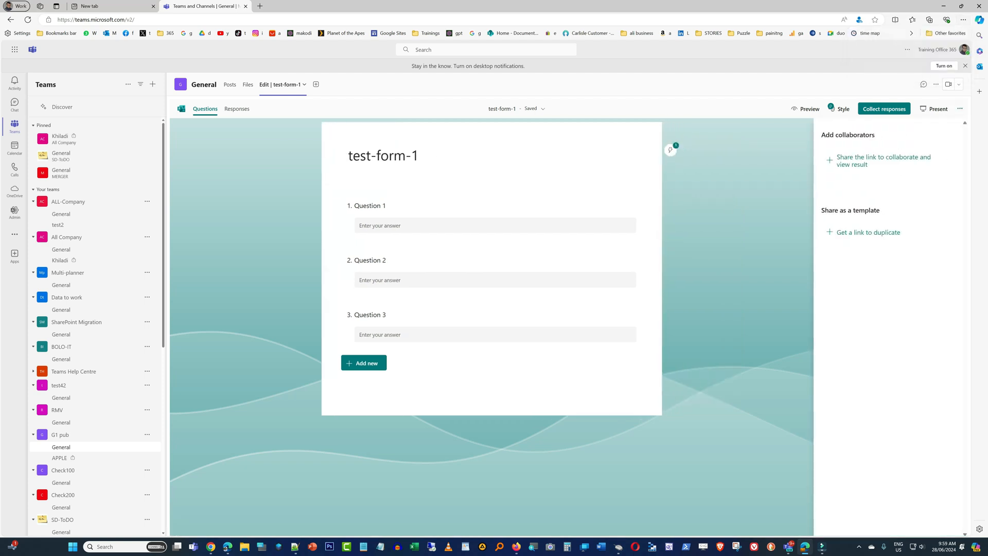
- Create a collaboration link for test-form-1 and preview it as a respondent
left_click(882, 160)
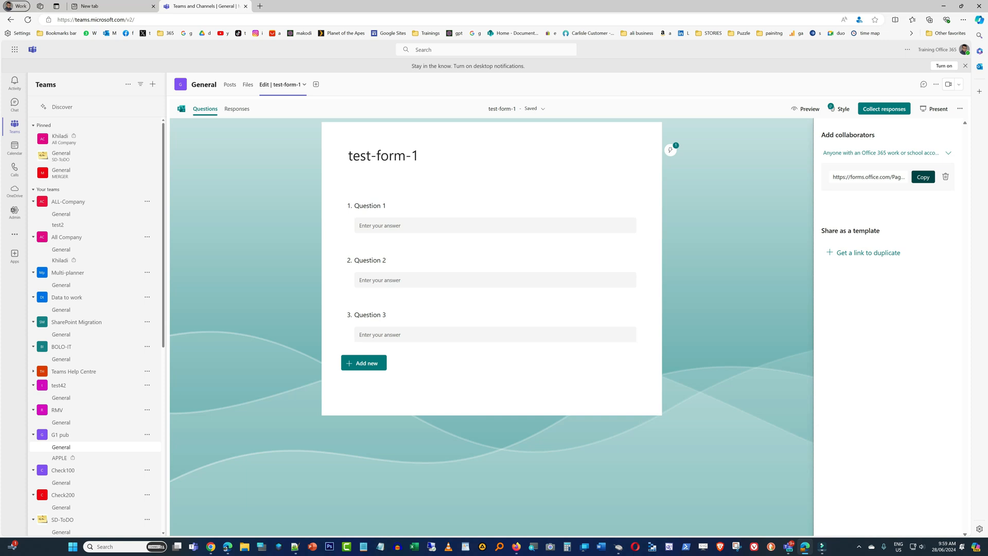
left_click(805, 108)
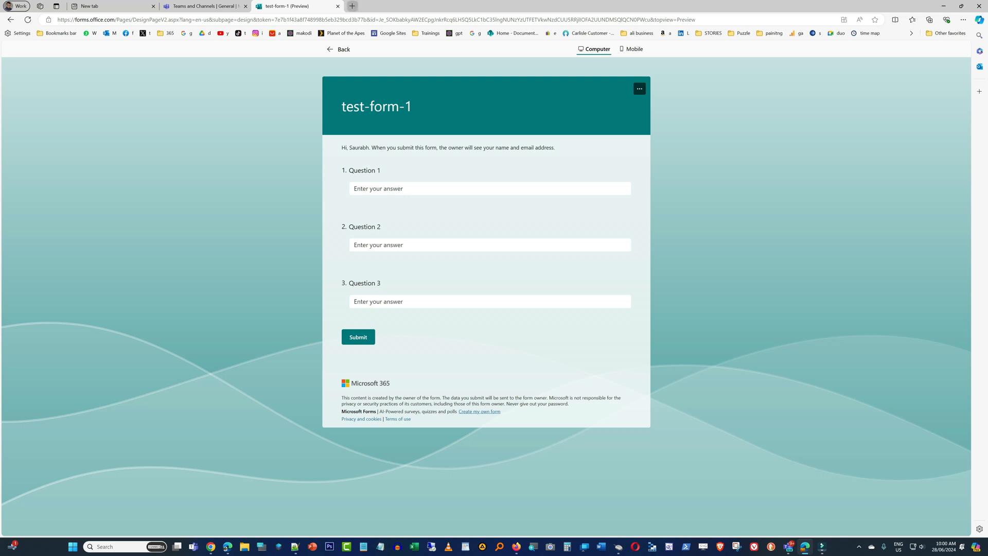
left_click(209, 6)
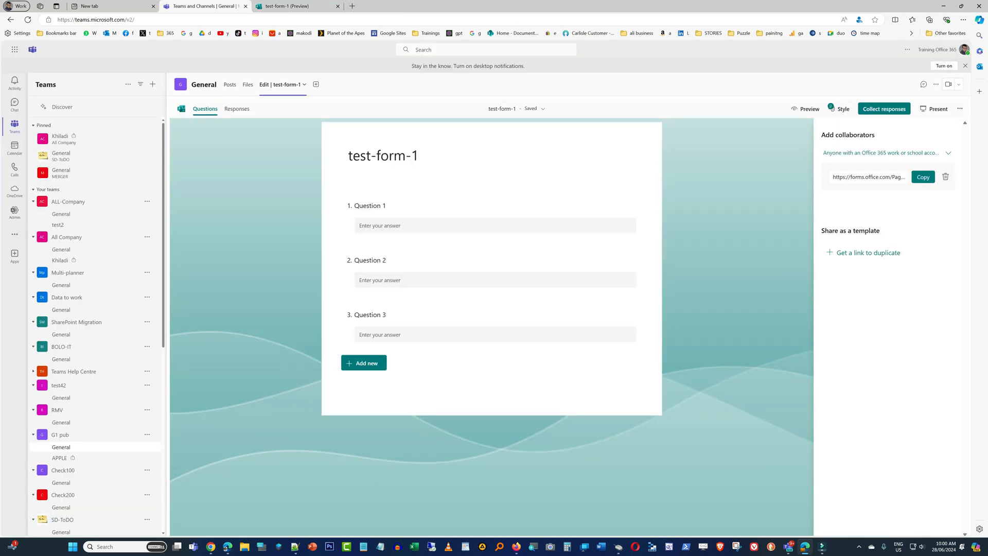
mouse_move(316, 84)
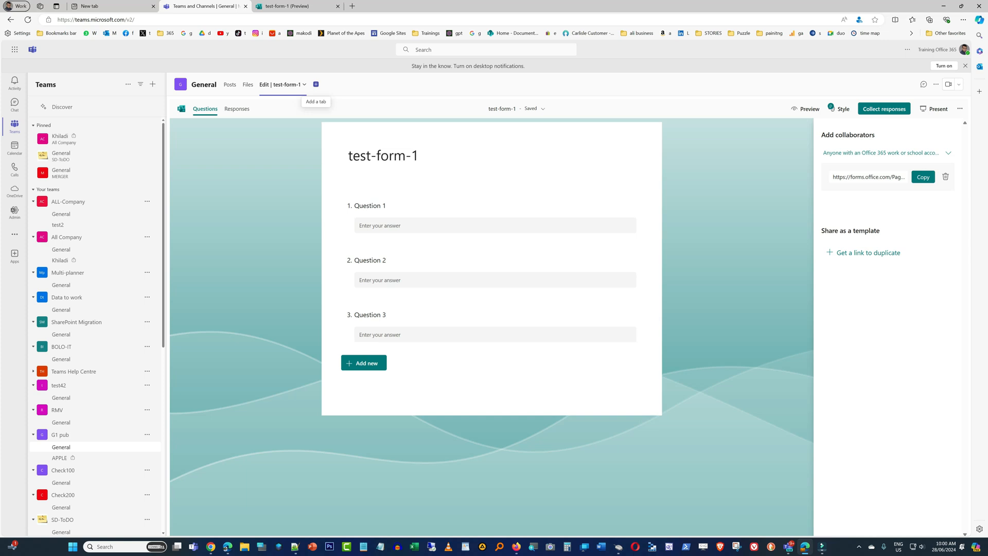
- Check the channel's app list and options, and show General's stored files
left_click(315, 84)
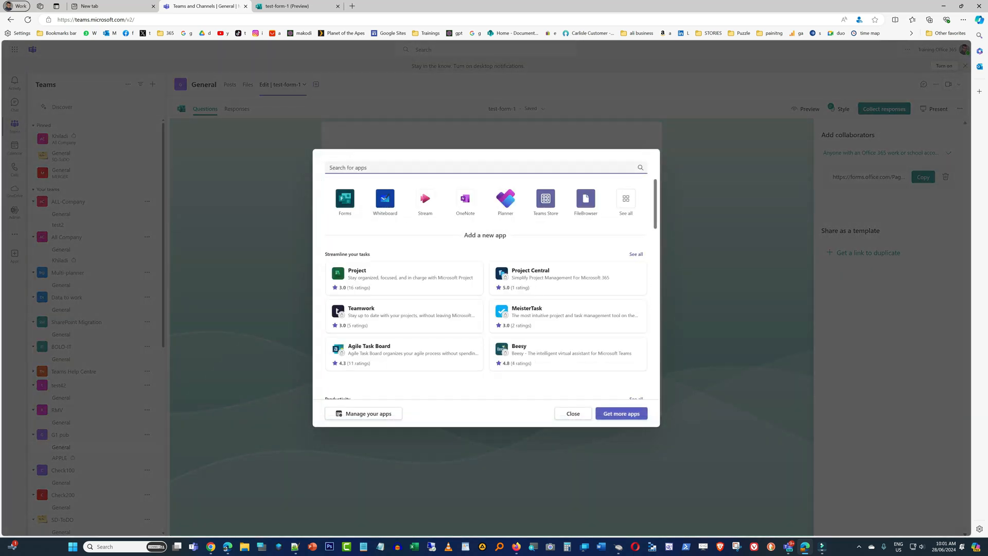
left_click(573, 413)
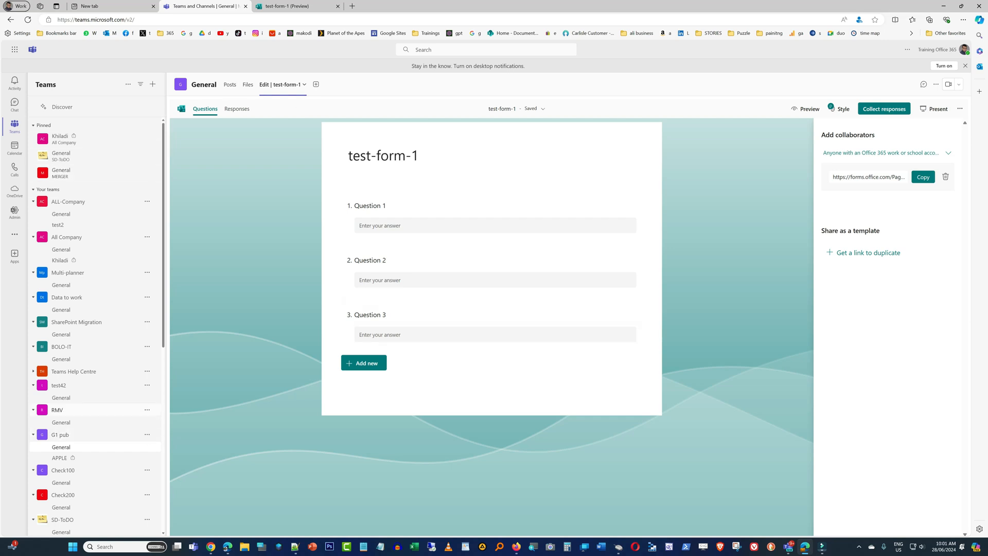
left_click(935, 84)
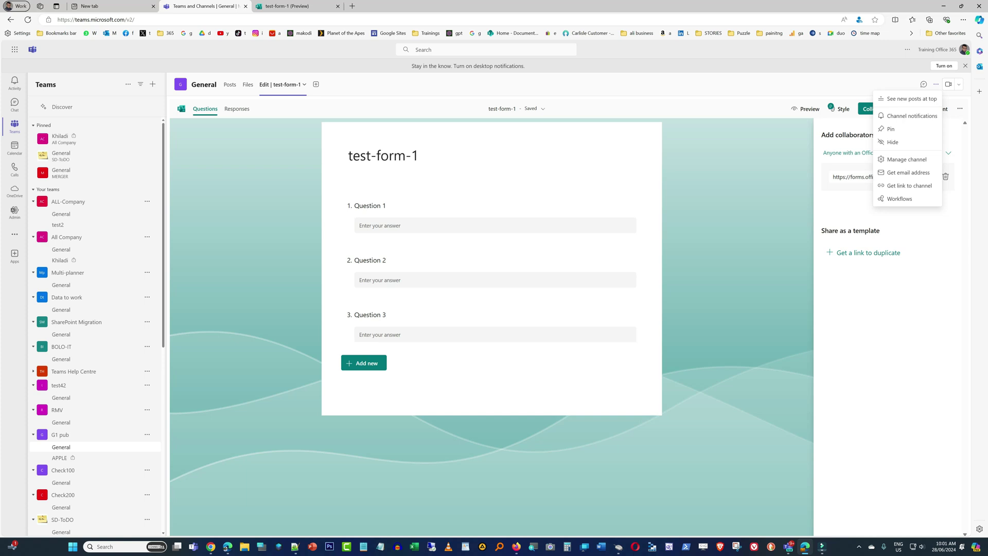
left_click(248, 84)
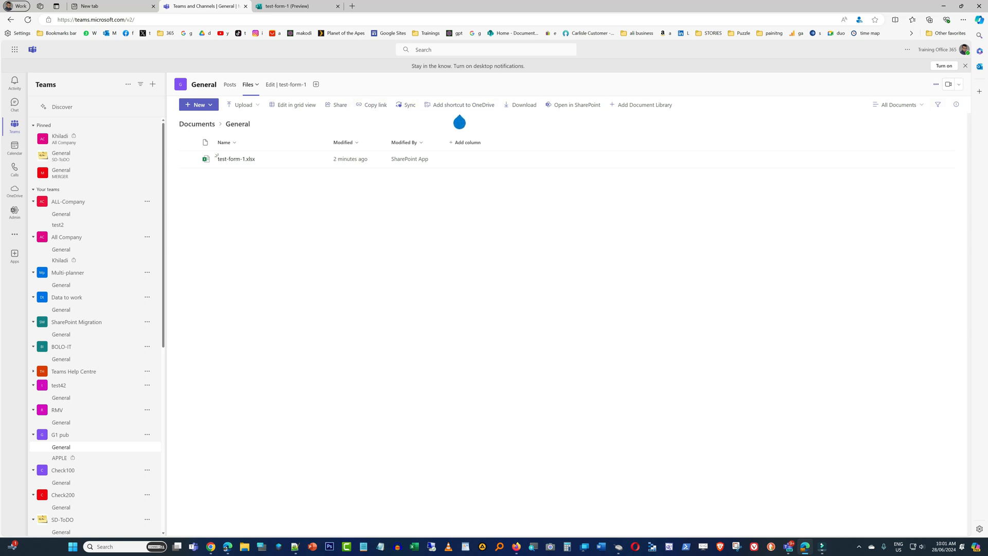
- Open the General channel's files folder in SharePoint from the Files tab
left_click(935, 84)
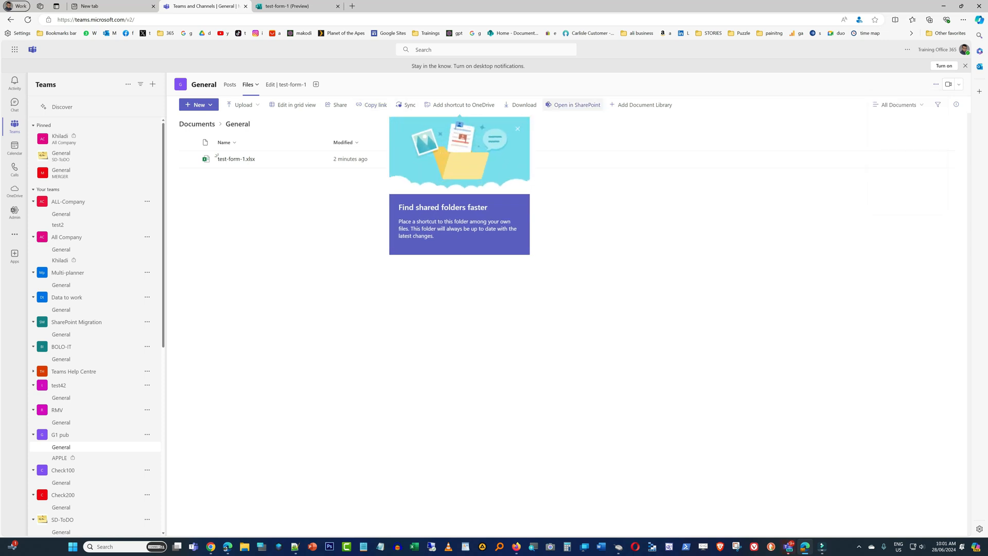
left_click(576, 104)
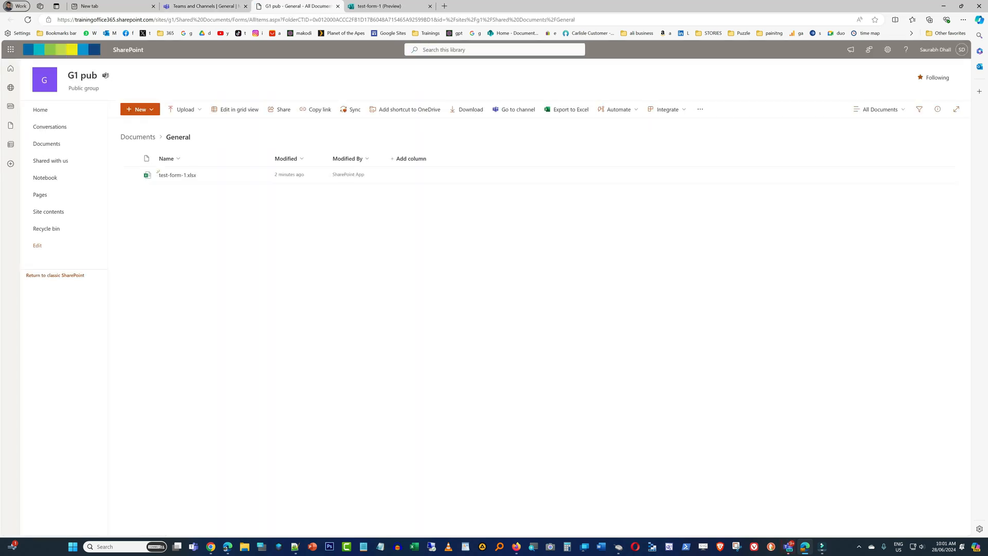
- Create a blank list named 'test questions' from the G1 pub site home page
left_click(40, 110)
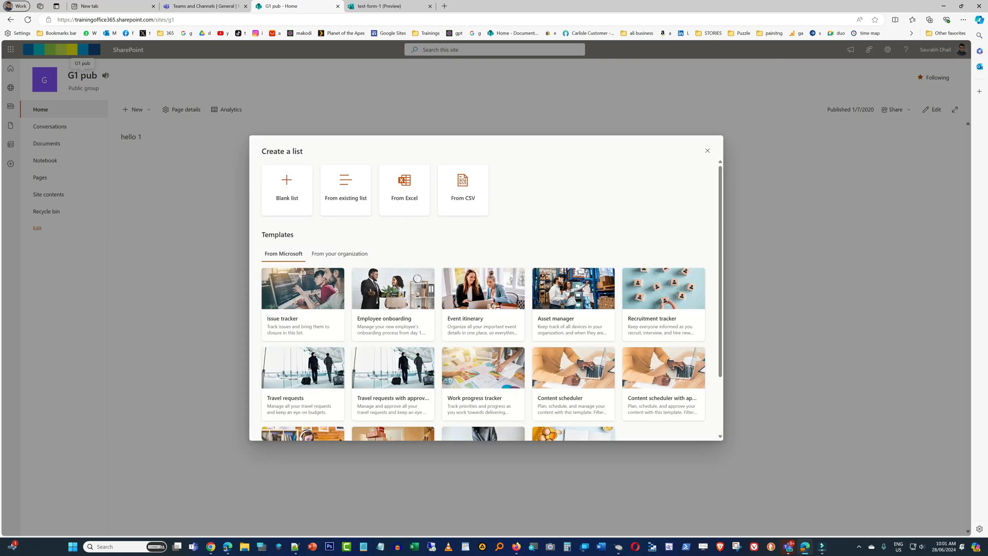
left_click(287, 190)
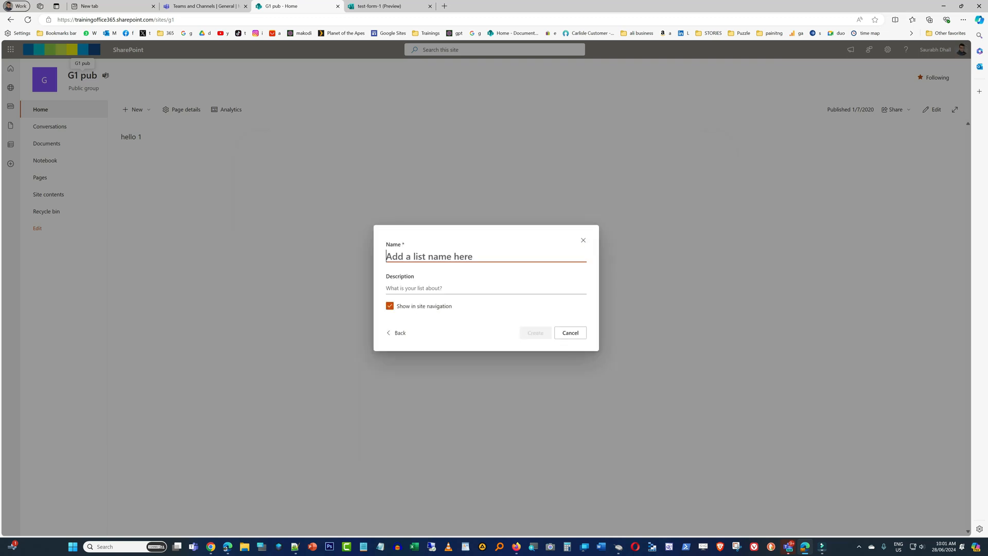
type("test")
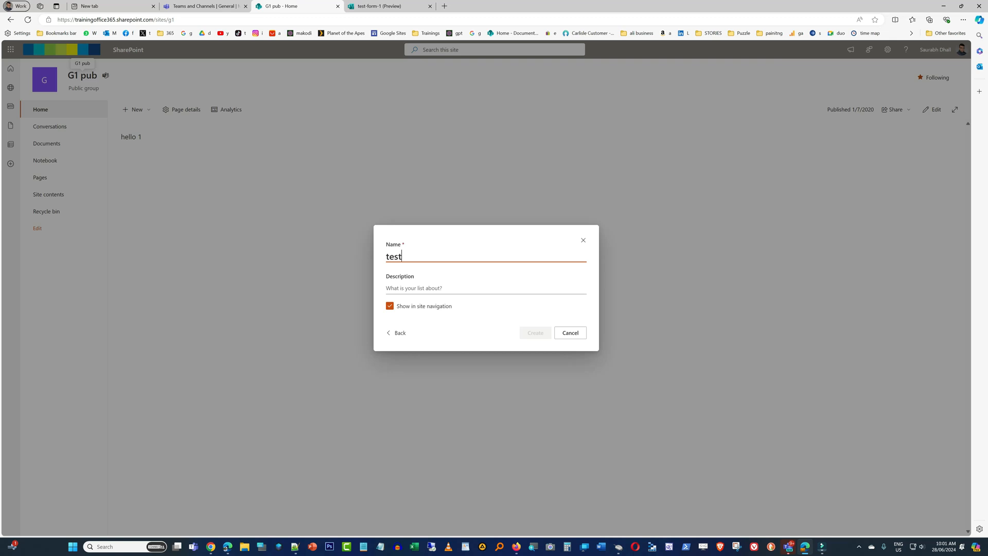
type("questions")
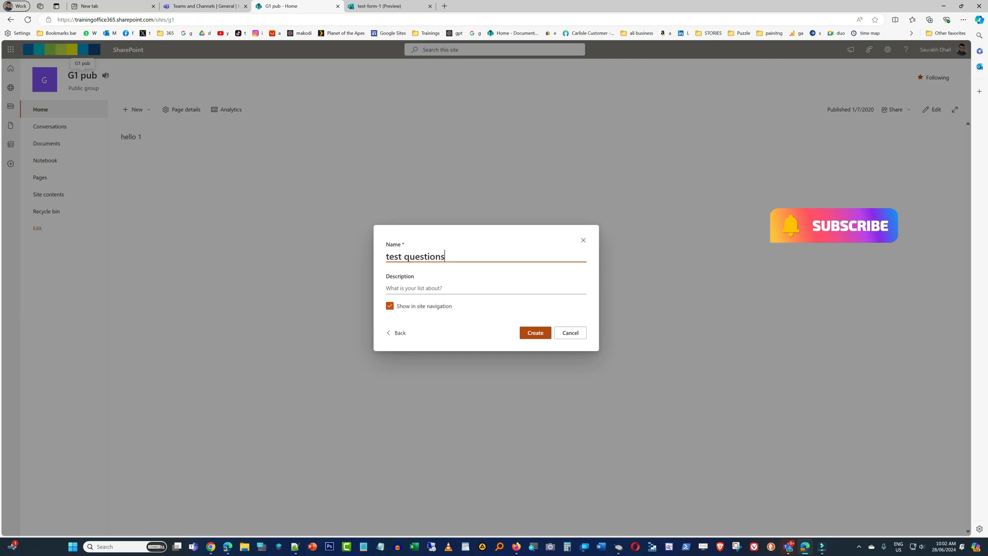
left_click(535, 332)
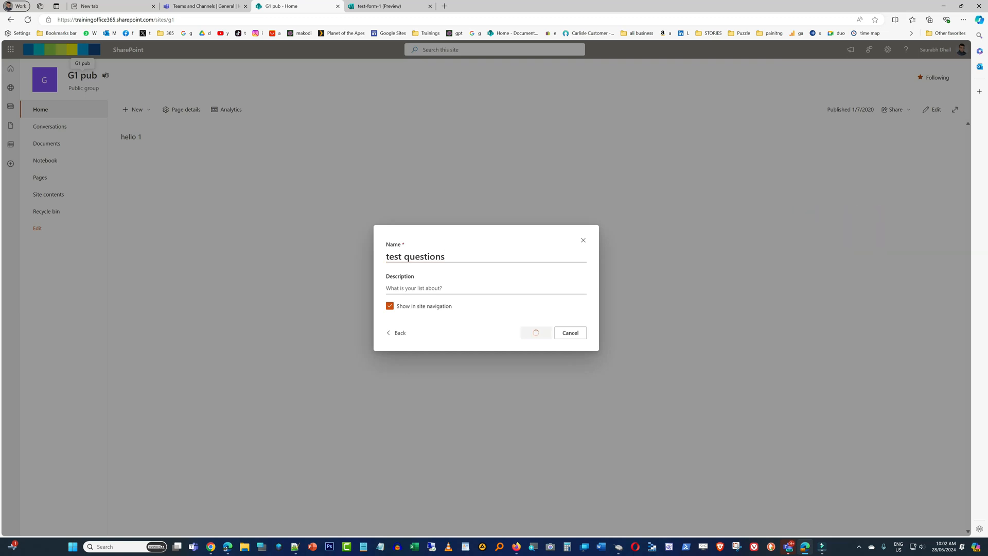
left_click(535, 333)
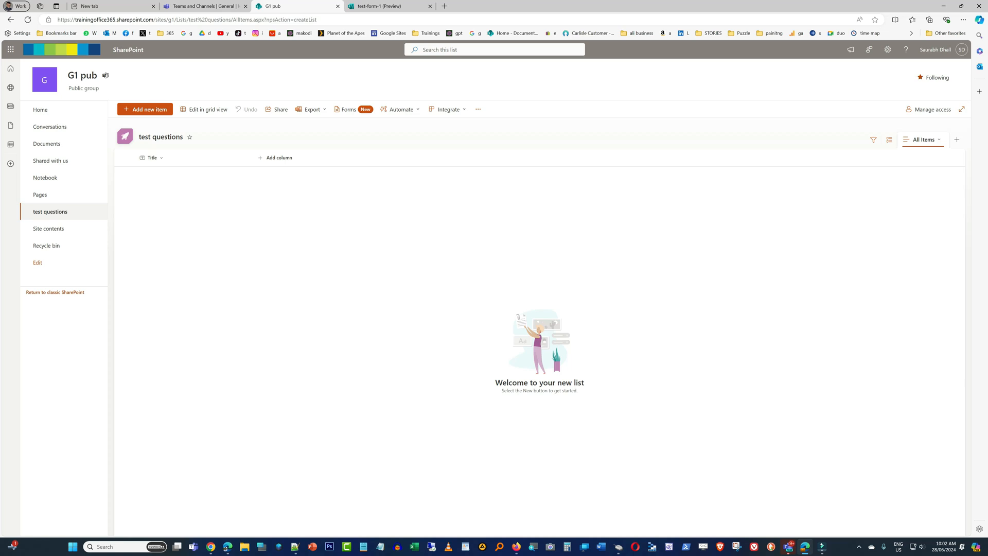
mouse_move(278, 158)
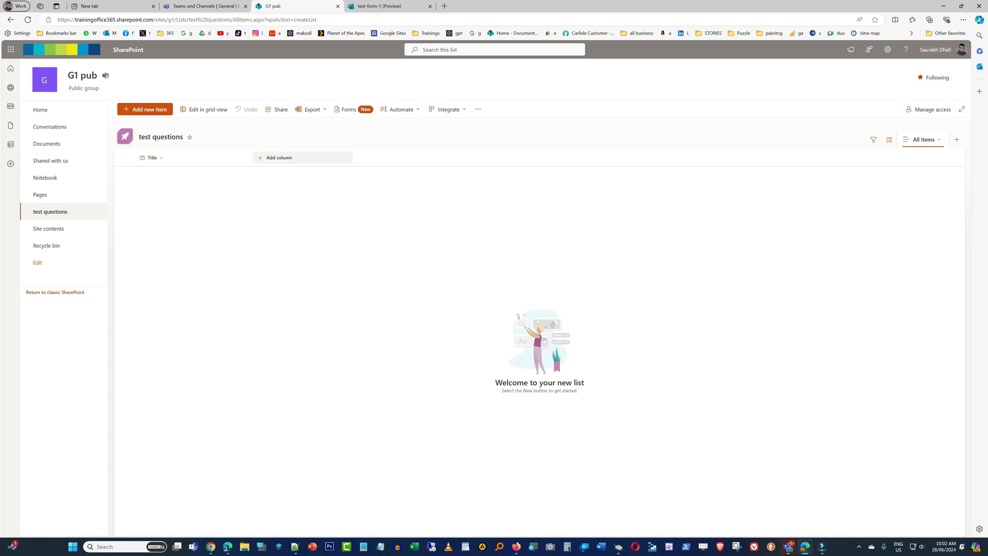
- Add single-line text columns named answer 1, answer 2 and answer 3
left_click(275, 157)
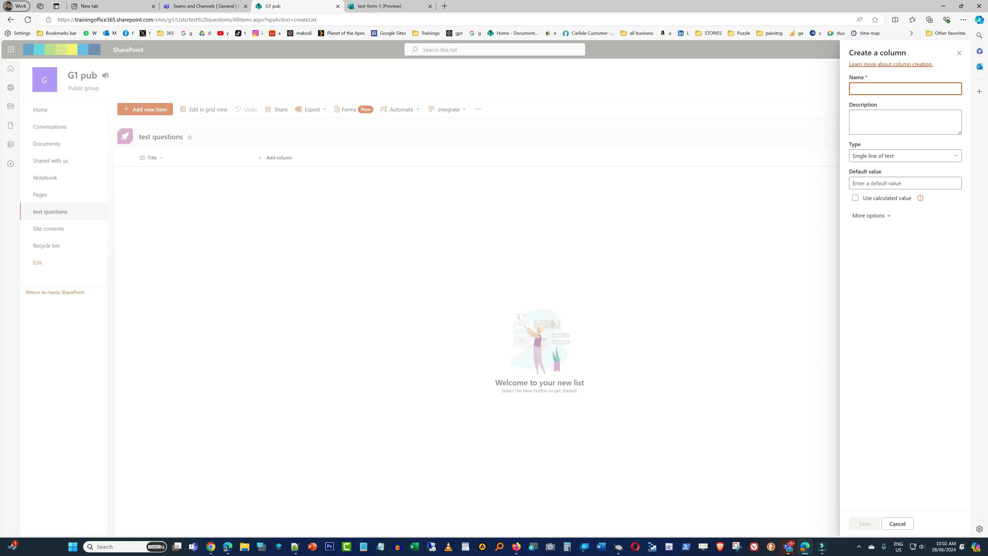
type("answe")
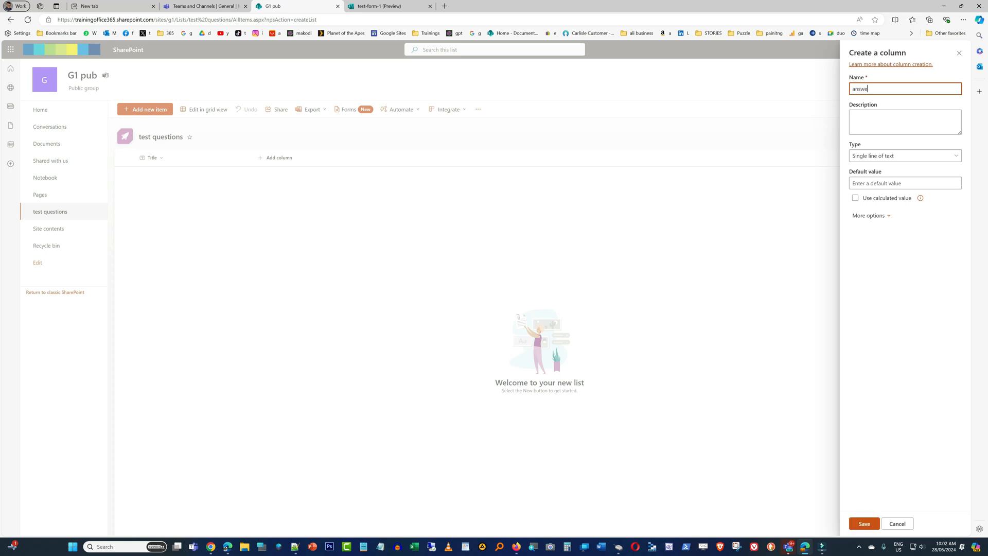
type("r 1")
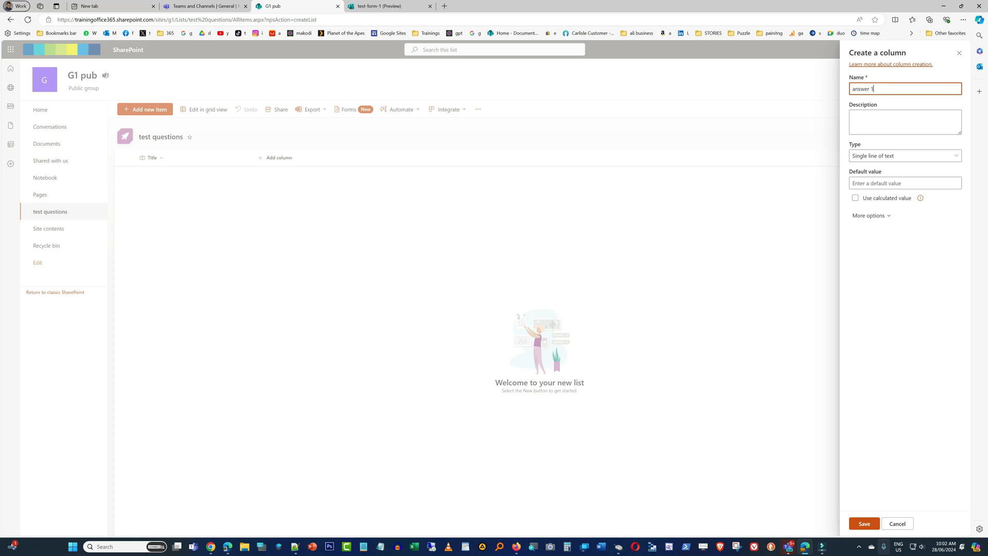
left_click(864, 524)
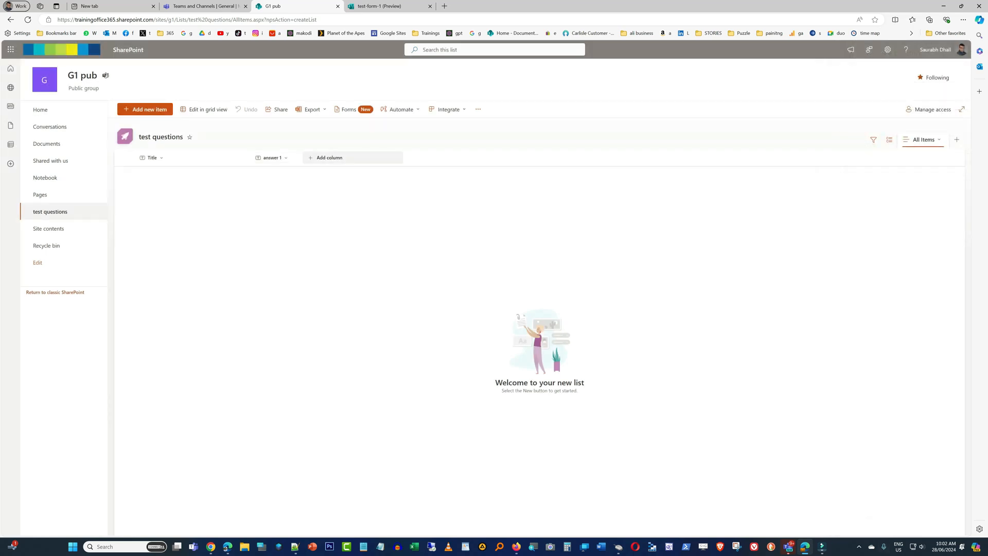
left_click(329, 157)
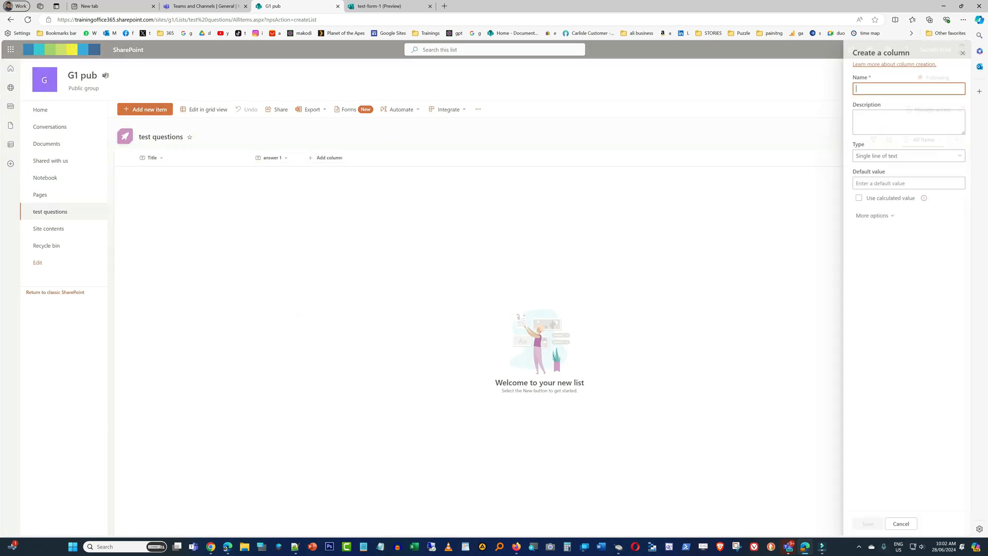
type("answer 2")
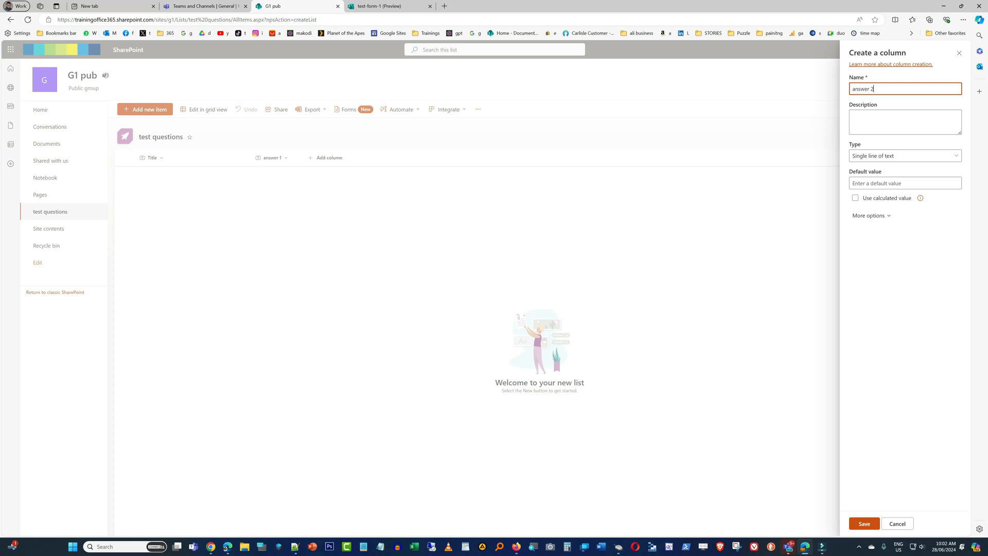
left_click(864, 524)
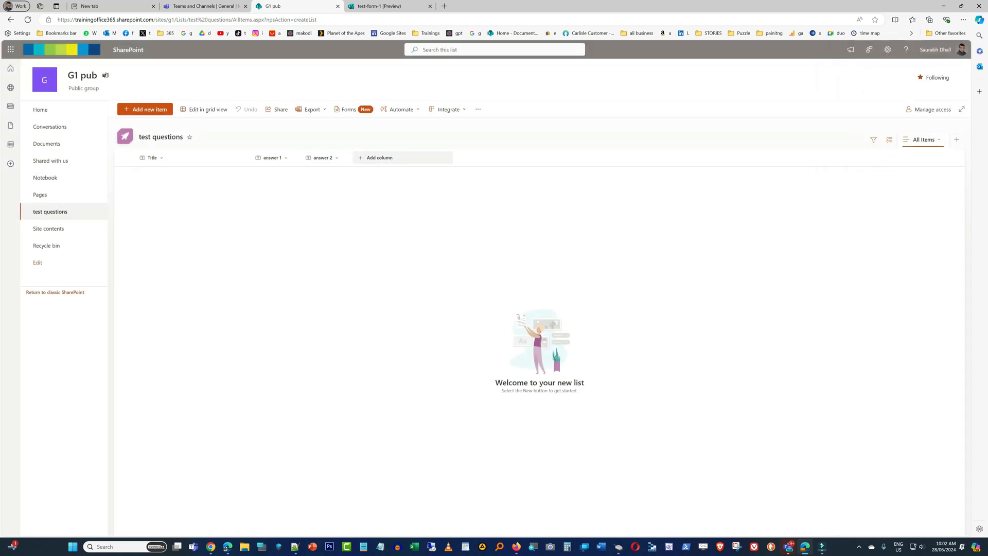
left_click(380, 157)
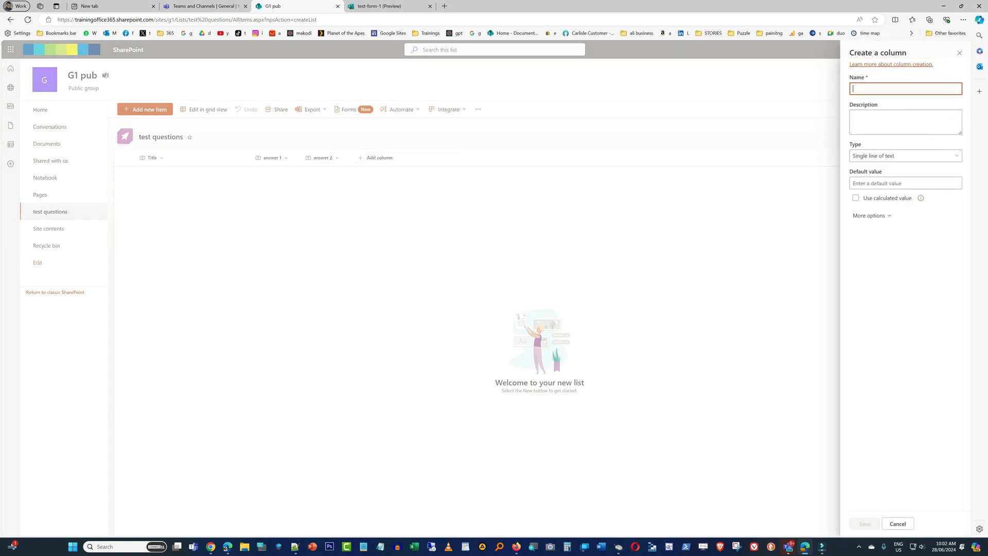
type("answer 3")
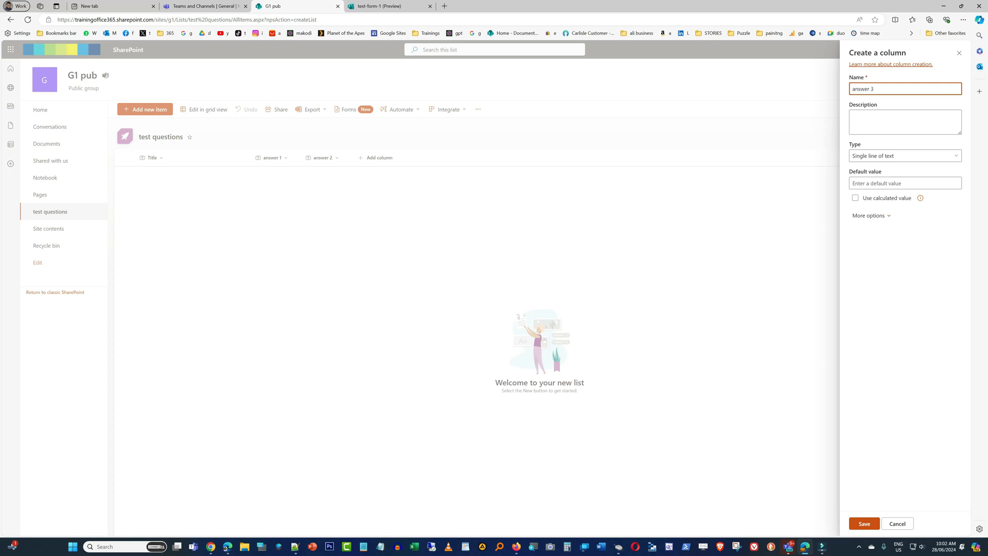
left_click(864, 523)
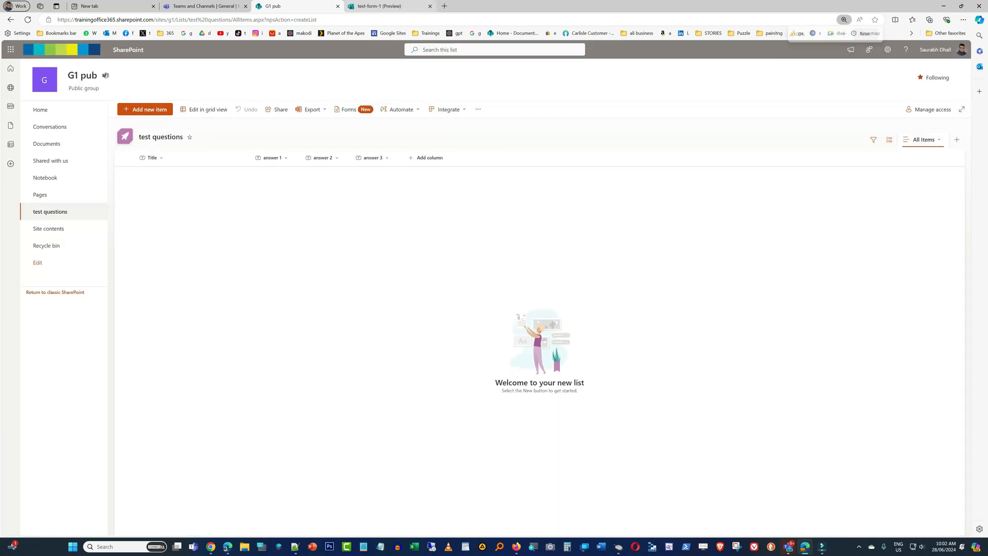
mouse_move(212, 6)
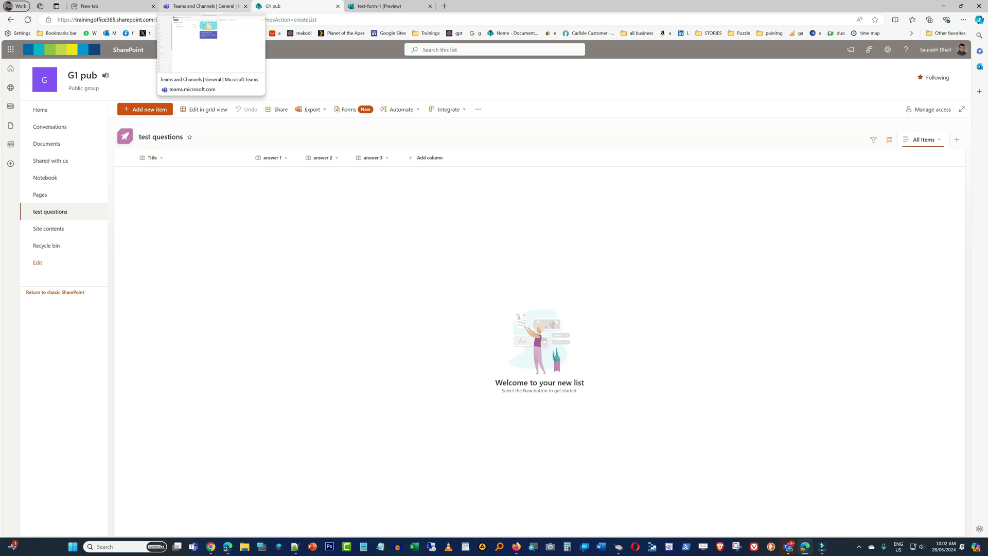
- Switch back to the Teams channel tab to reach test-form-1 in Forms
left_click(209, 6)
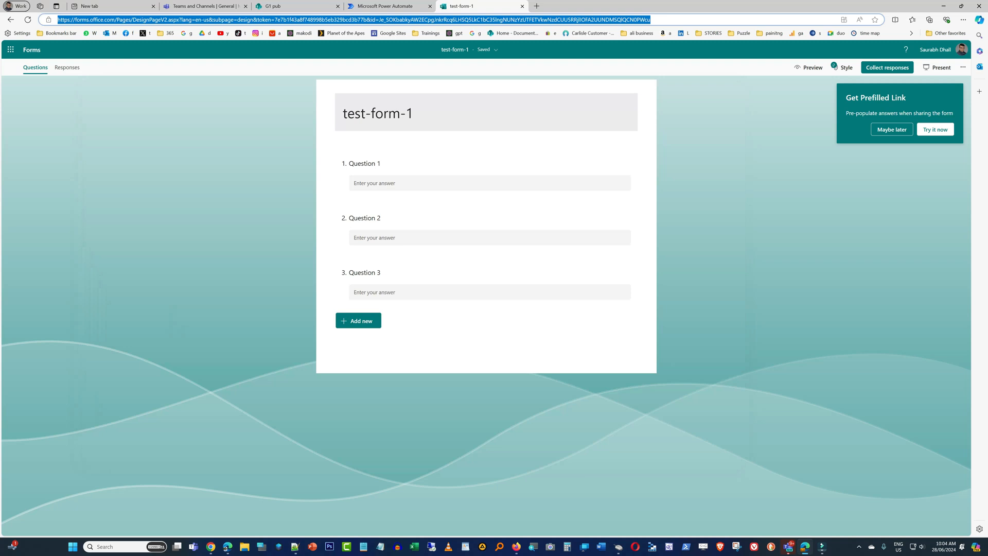
- Create an automated cloud flow triggered by 'When a new response is submitted'
left_click(386, 7)
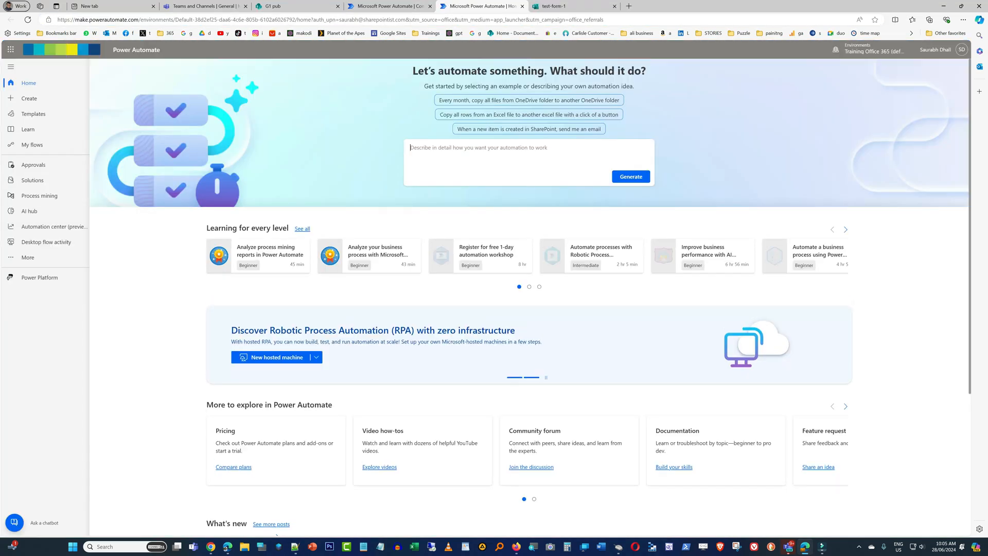
left_click(28, 98)
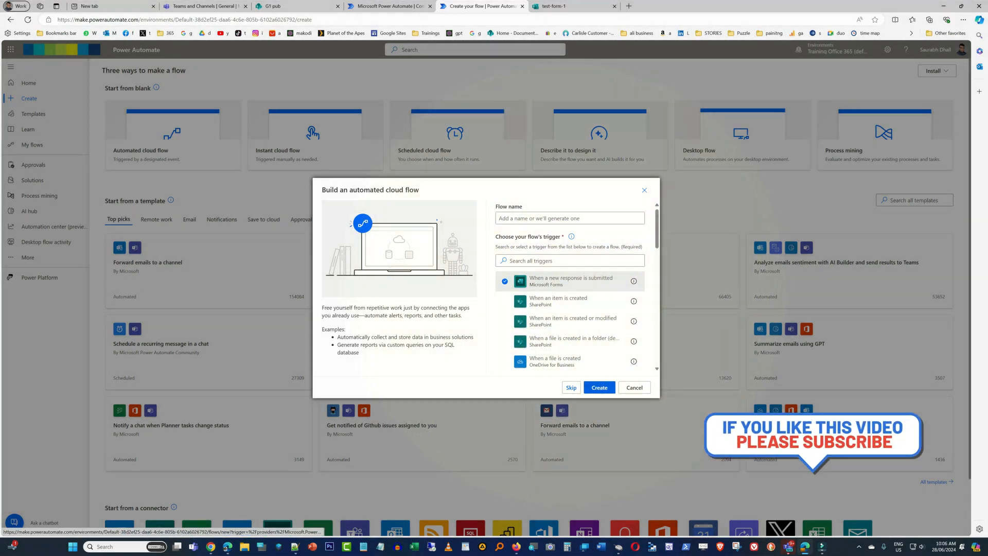
left_click(599, 387)
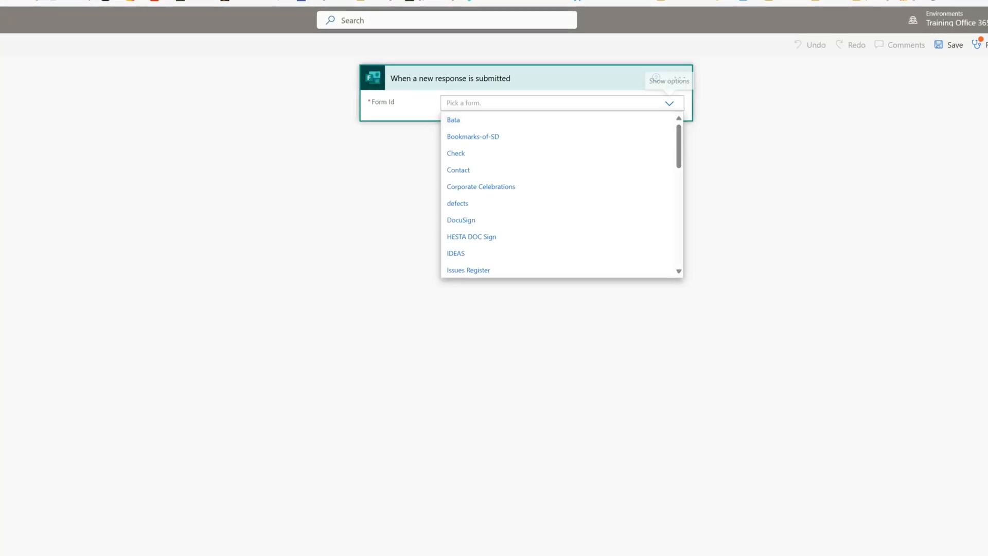
scroll("down", 3)
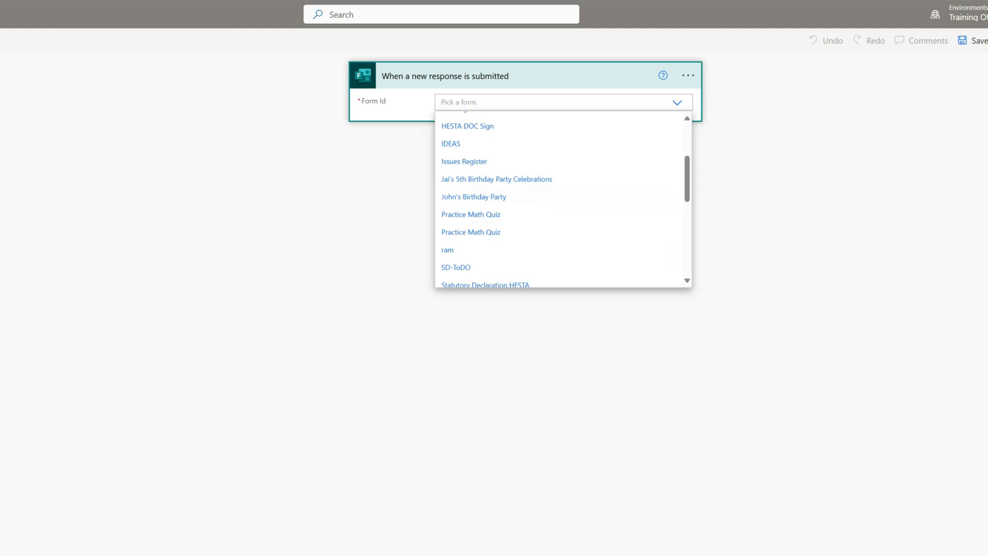
scroll("down", 3)
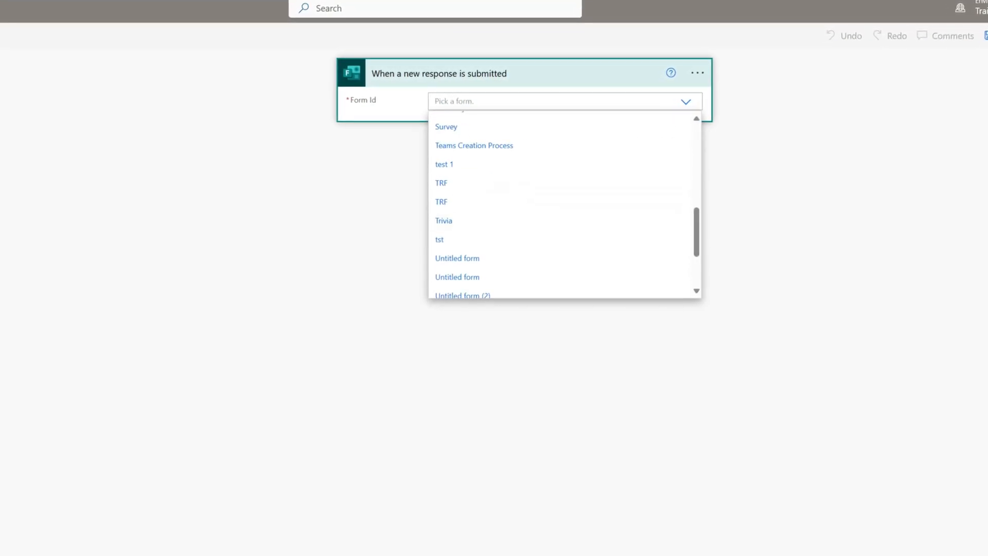
scroll("down", 3)
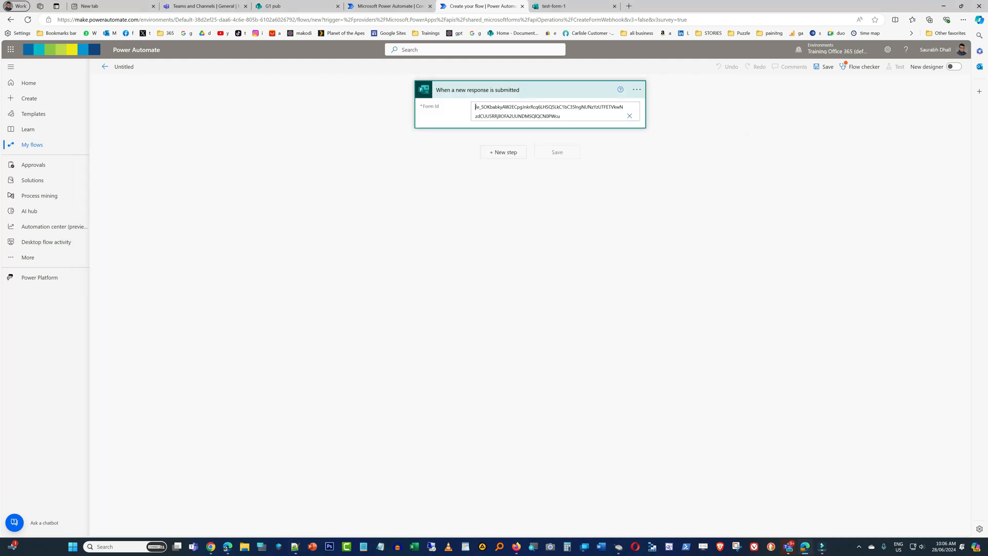
- Add a Forms 'Get response details' action after the trigger
left_click(503, 152)
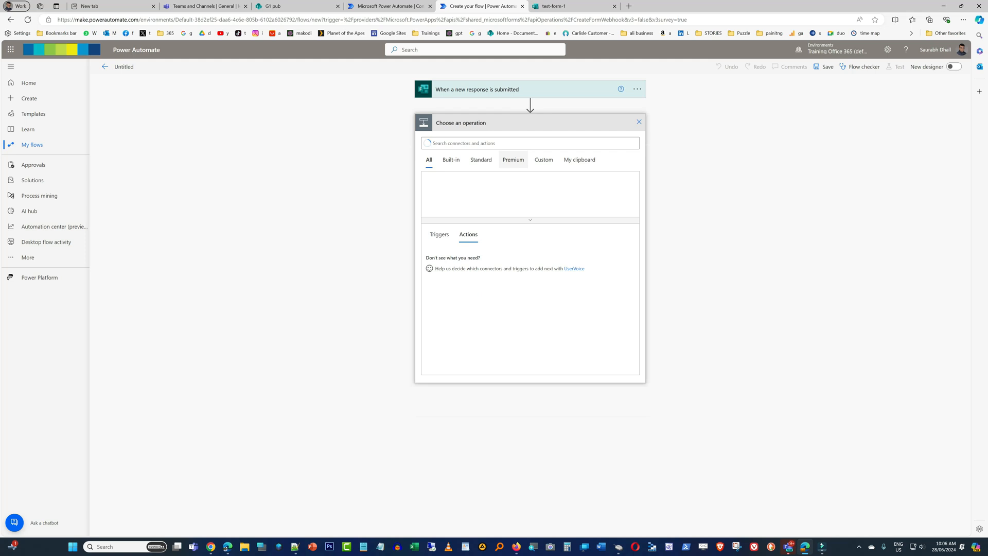
left_click(529, 143)
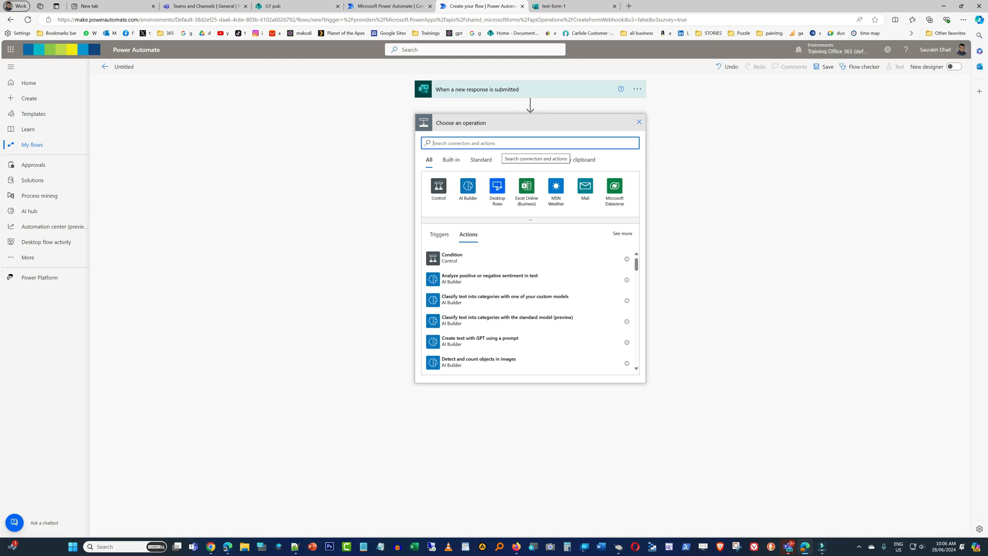
type("get response")
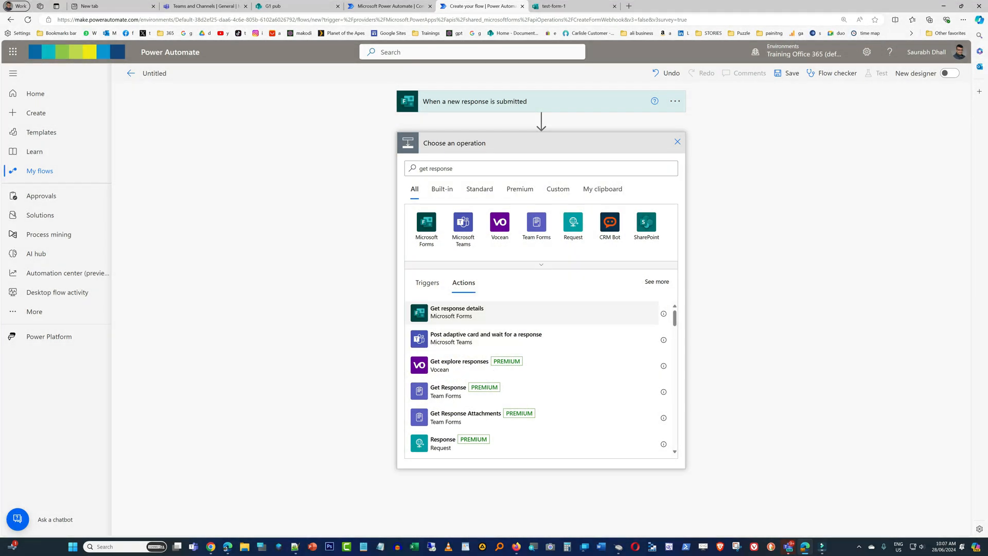
left_click(456, 312)
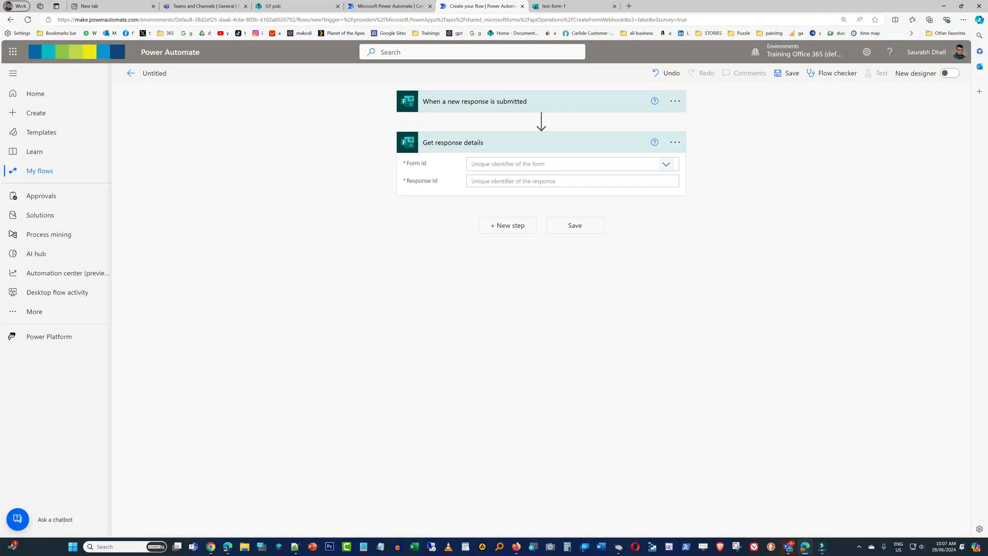
- Fill its Response Id field with the trigger's Response Id dynamic content
left_click(667, 164)
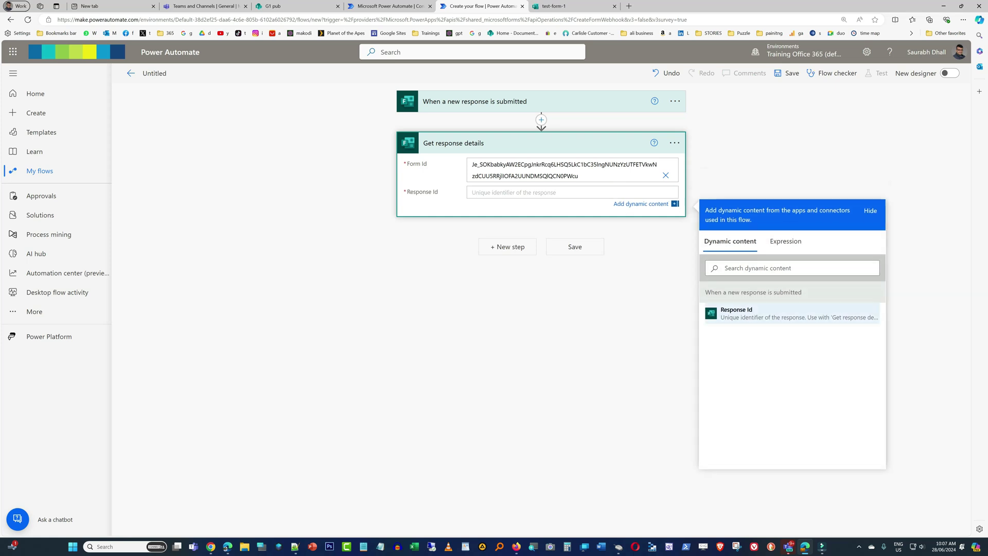
left_click(736, 313)
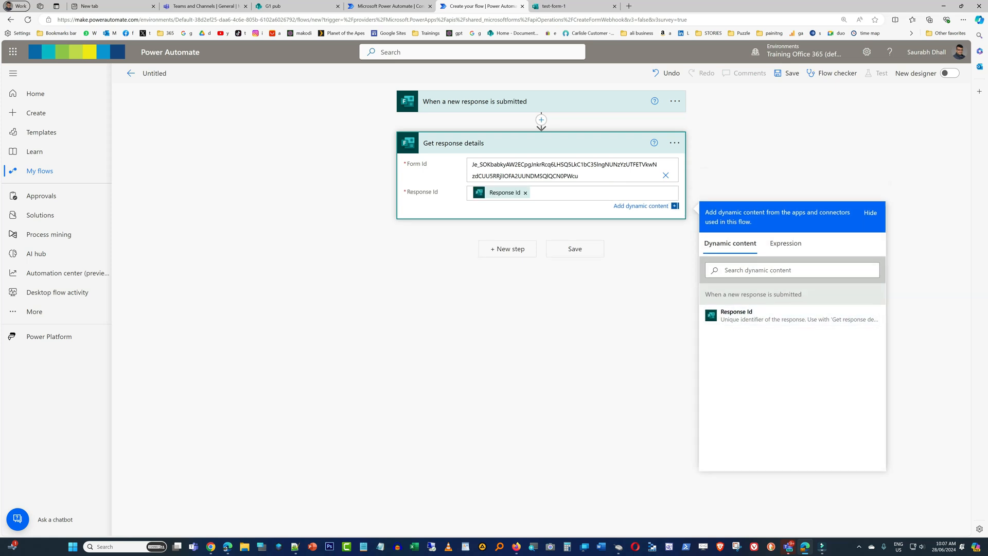
left_click(508, 249)
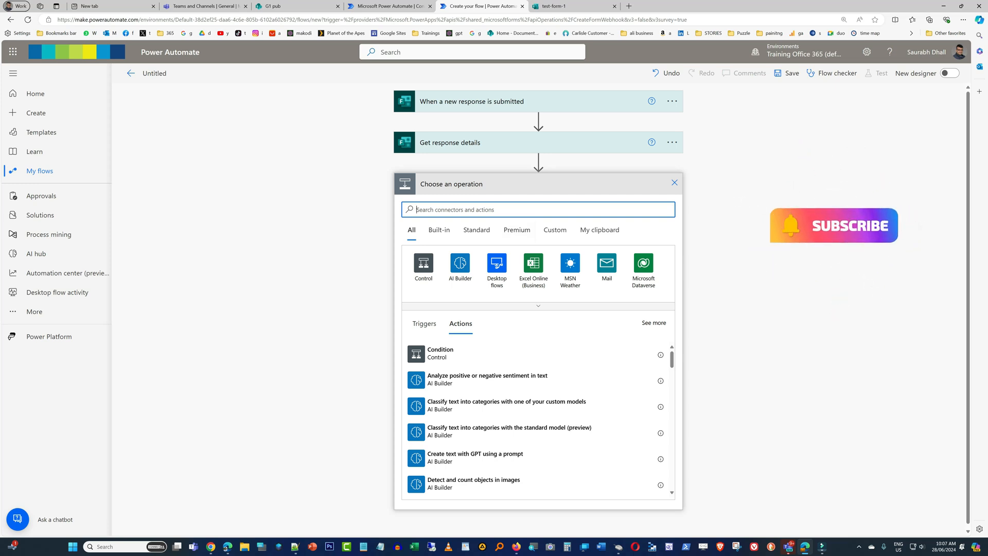
- Add the SharePoint Create item action after Get response details
type("c")
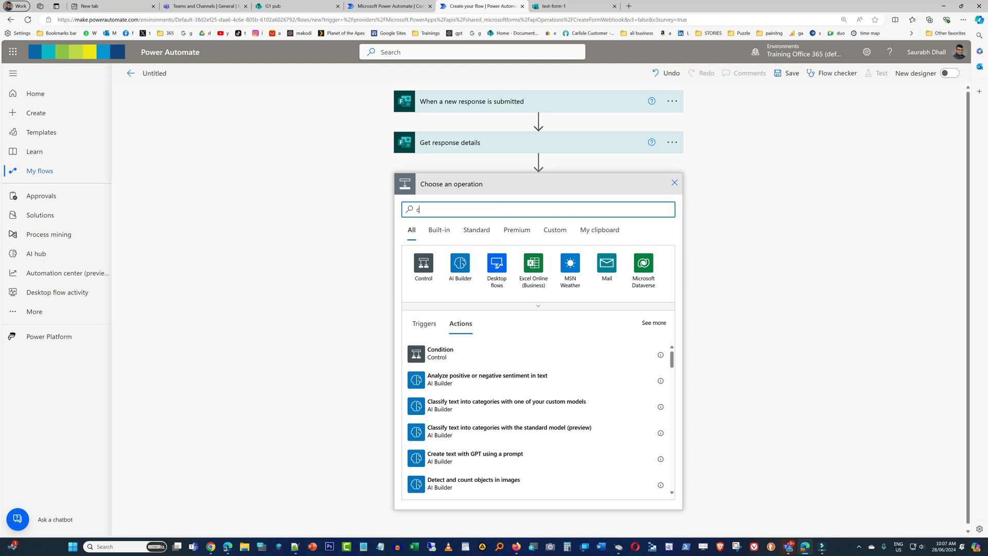
type("reate item")
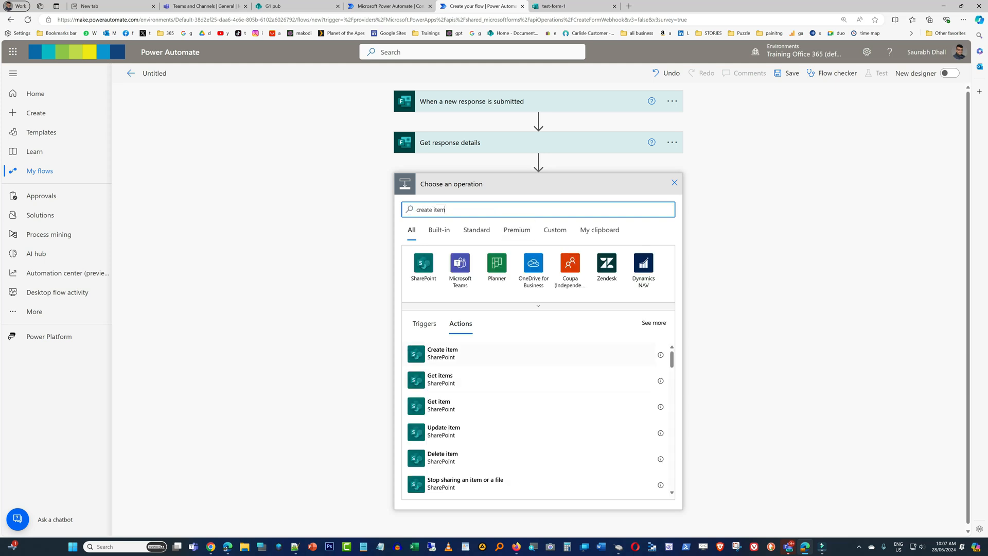
left_click(442, 354)
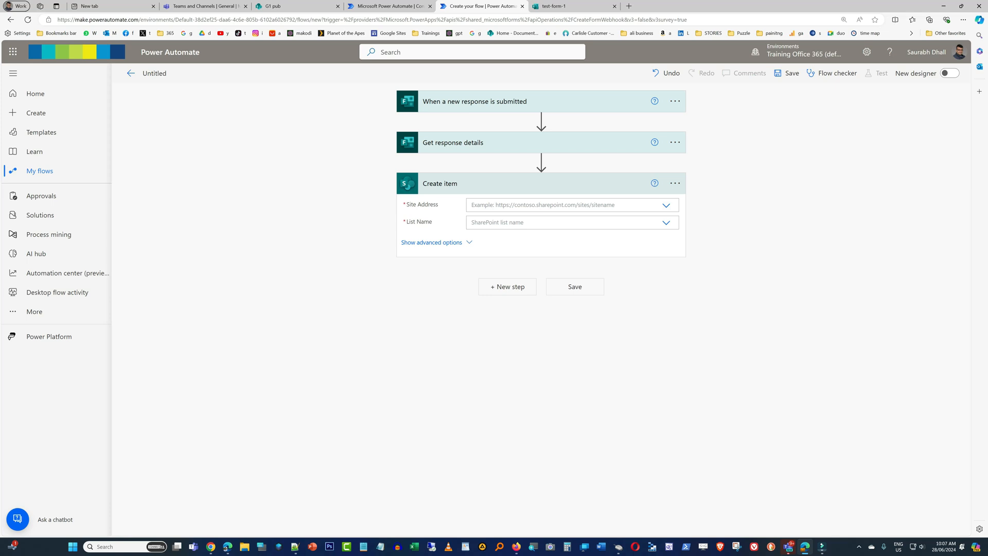
- Set Site Address to G1 pub and List Name to test questions
left_click(666, 204)
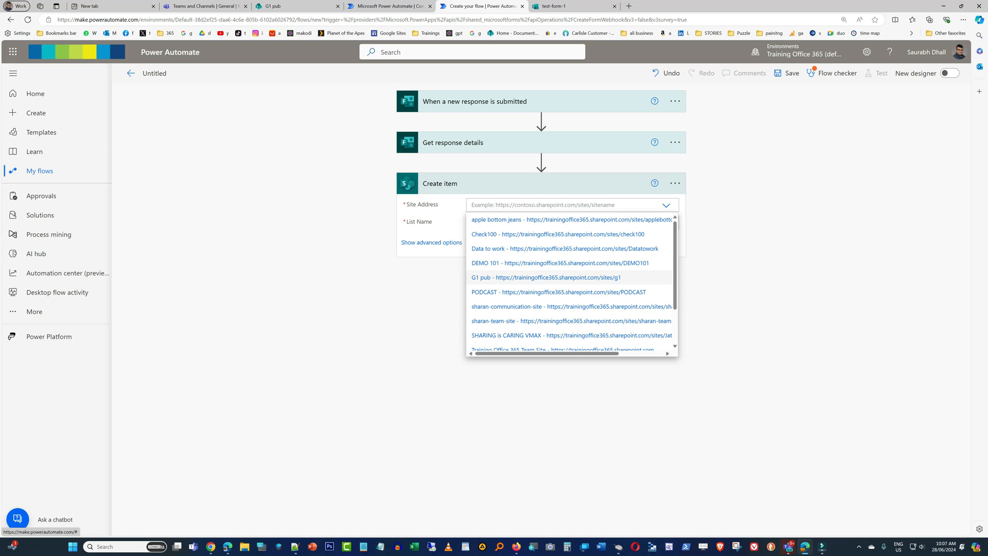
left_click(542, 277)
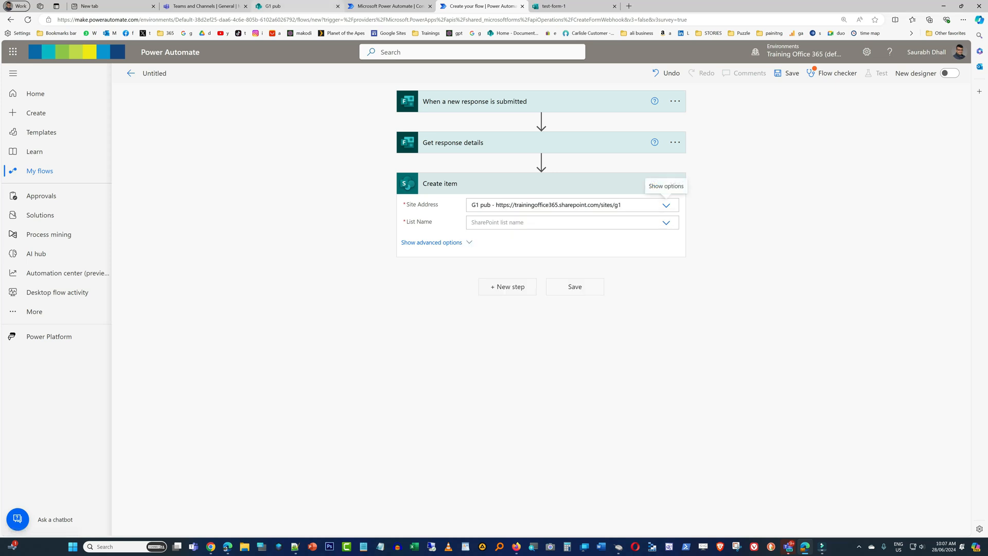
left_click(291, 5)
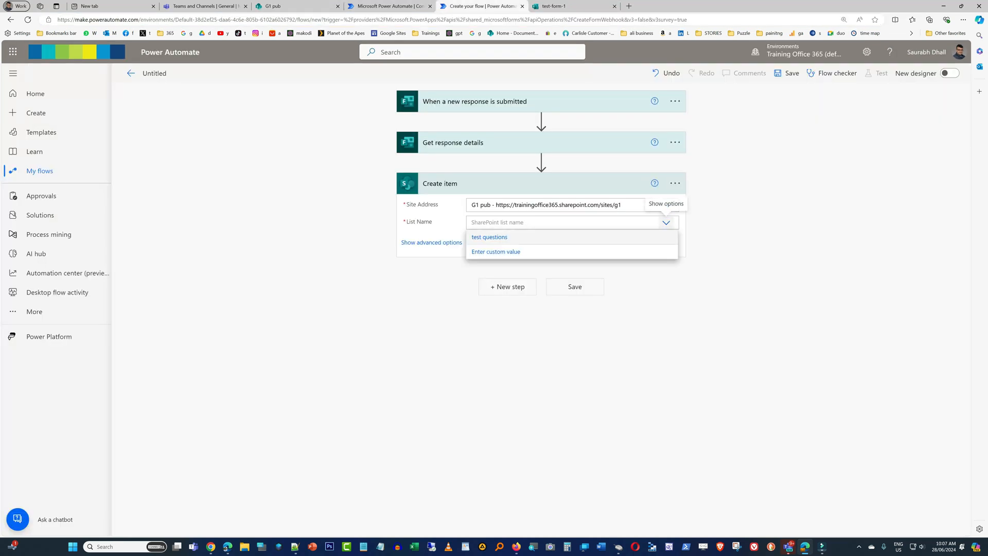
left_click(490, 237)
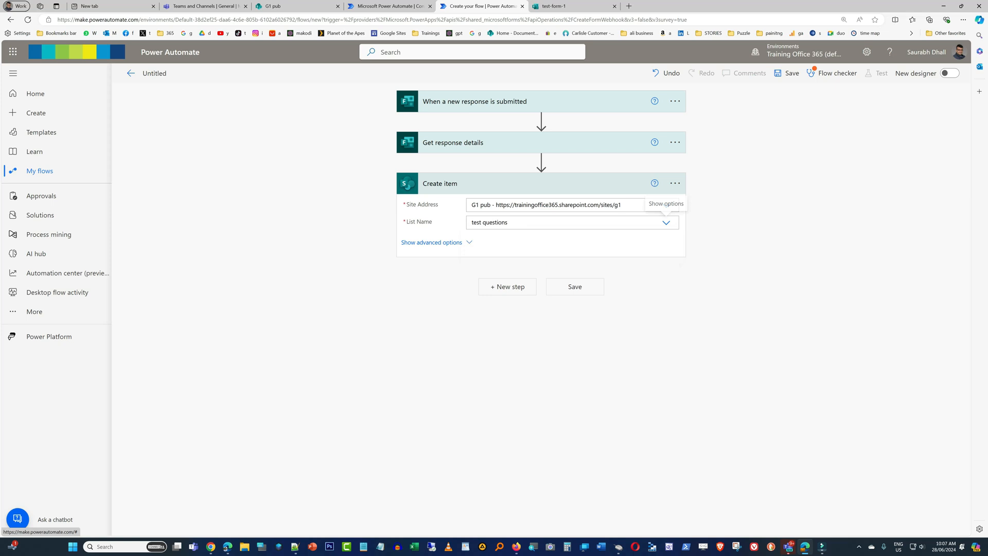
left_click(280, 5)
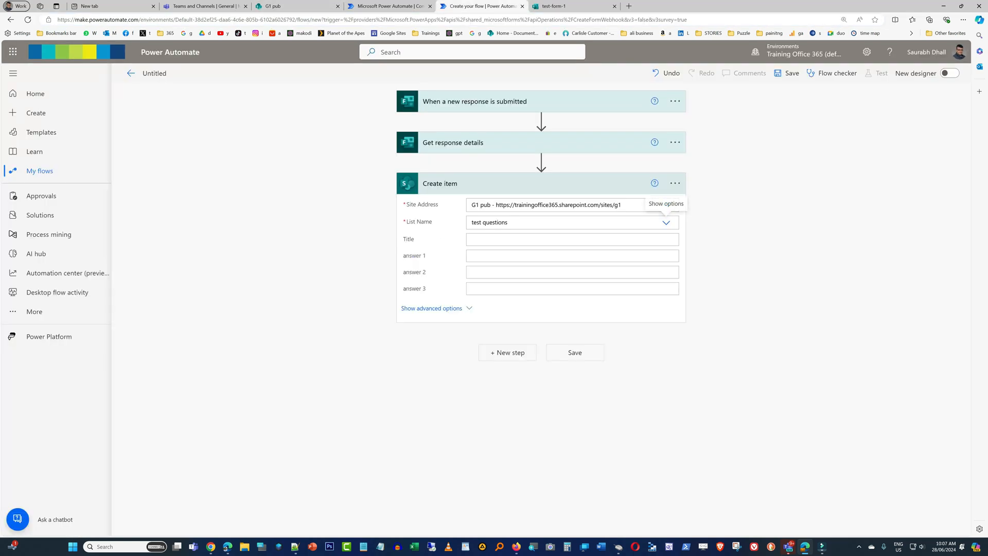
- In Create item, set Title to 'sample' and map answers 1–3 to Questions 1–3
type("sample")
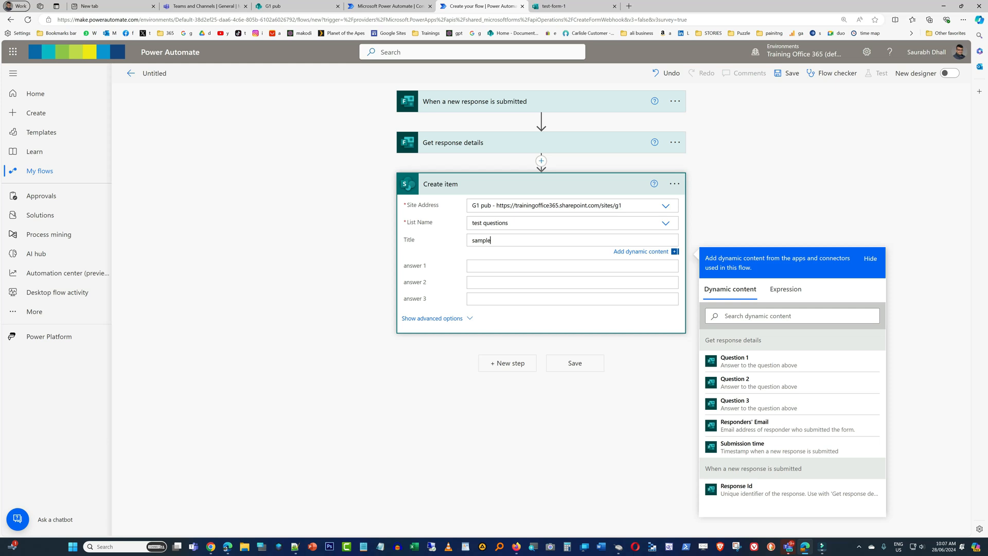
left_click(572, 266)
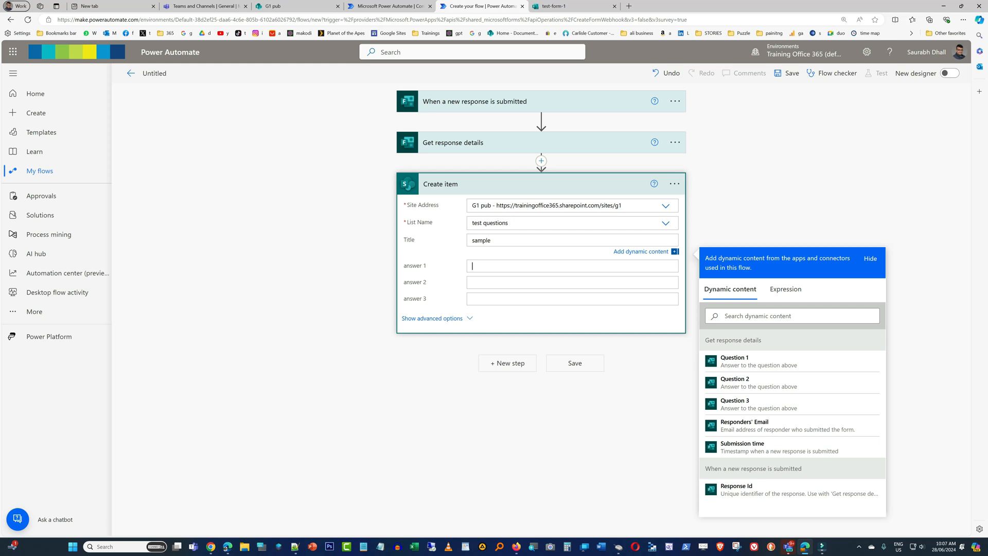
left_click(735, 361)
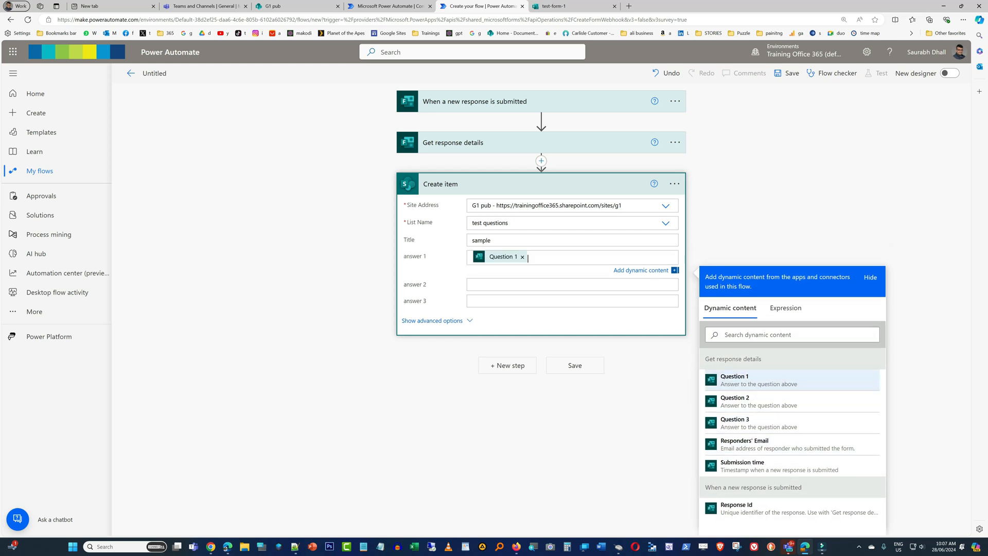
left_click(754, 401)
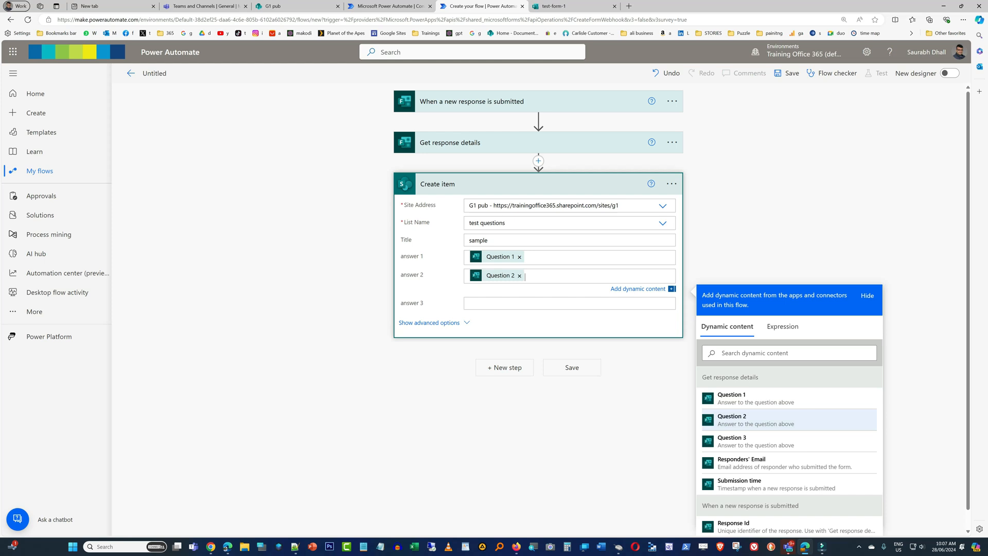
left_click(732, 441)
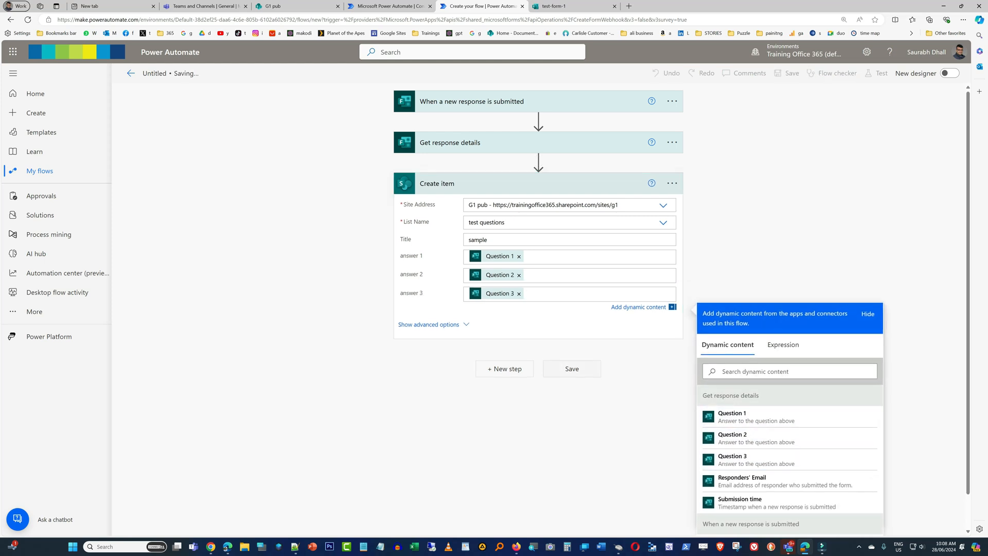
- Save the flow and return to the test-form-1 form
left_click(868, 314)
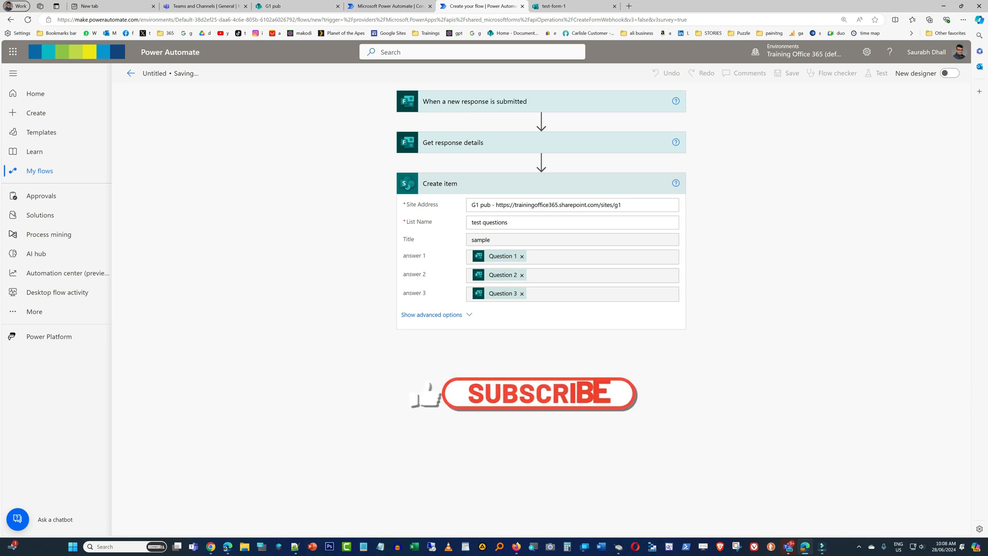
left_click(532, 394)
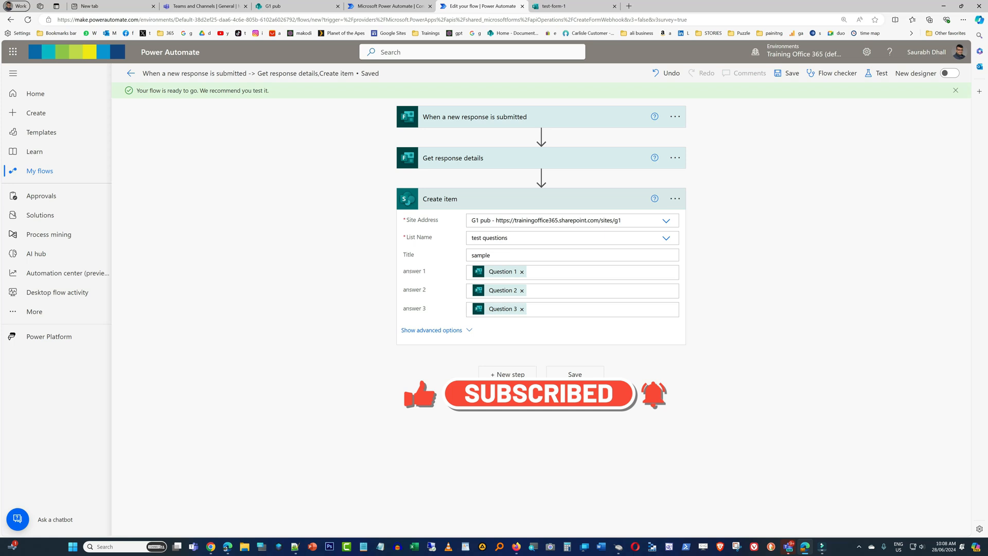
left_click(569, 6)
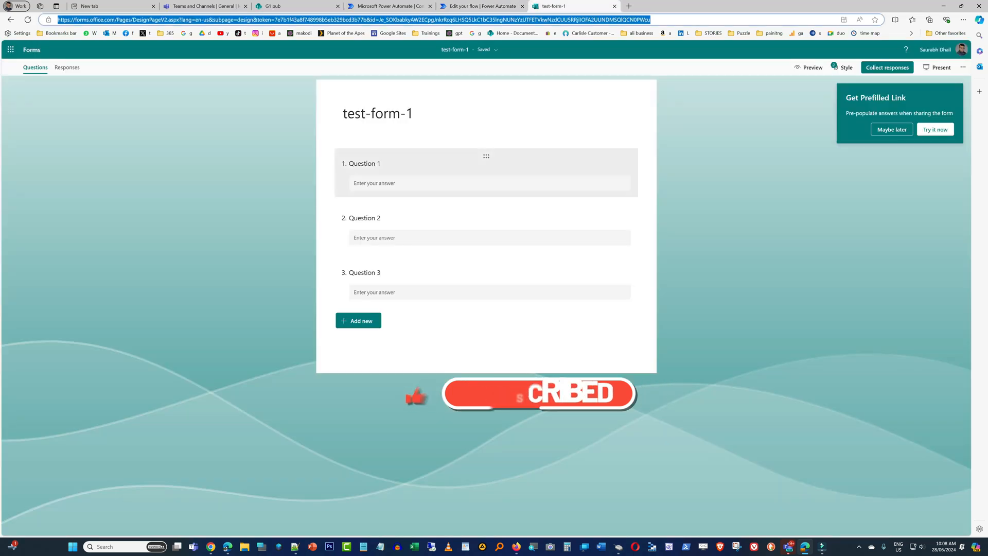
- Preview test-form-1 and submit a response with apple, ornge and grapes
left_click(812, 68)
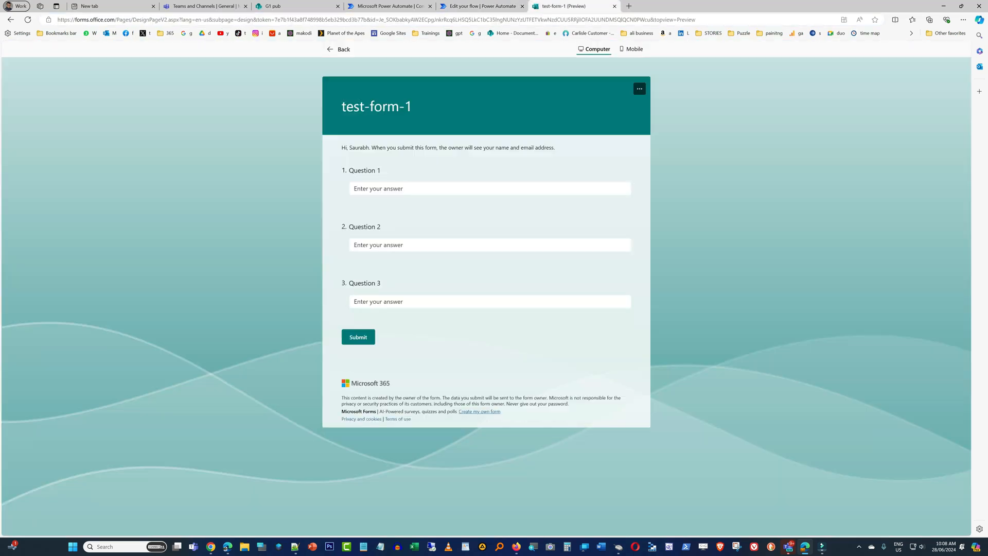
left_click(489, 188)
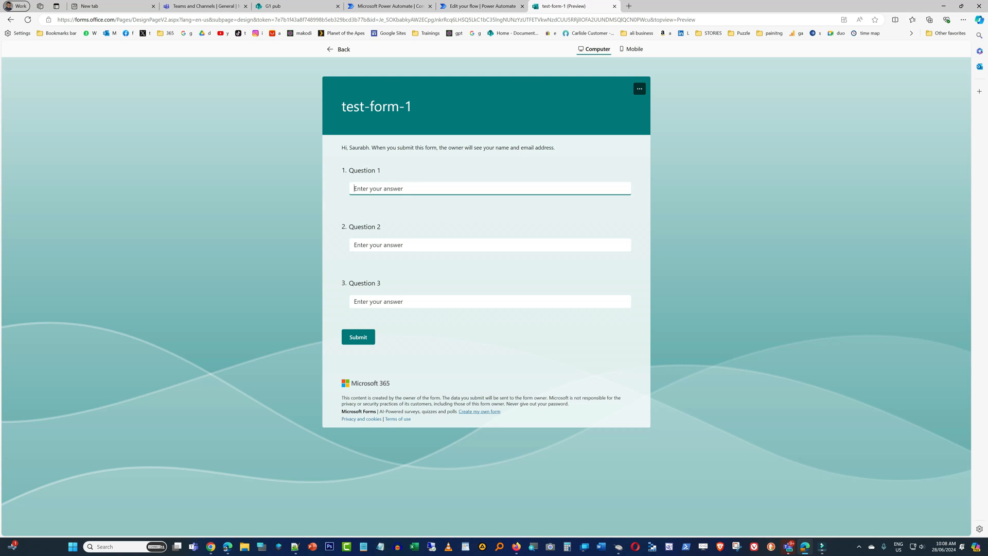
type("ornge")
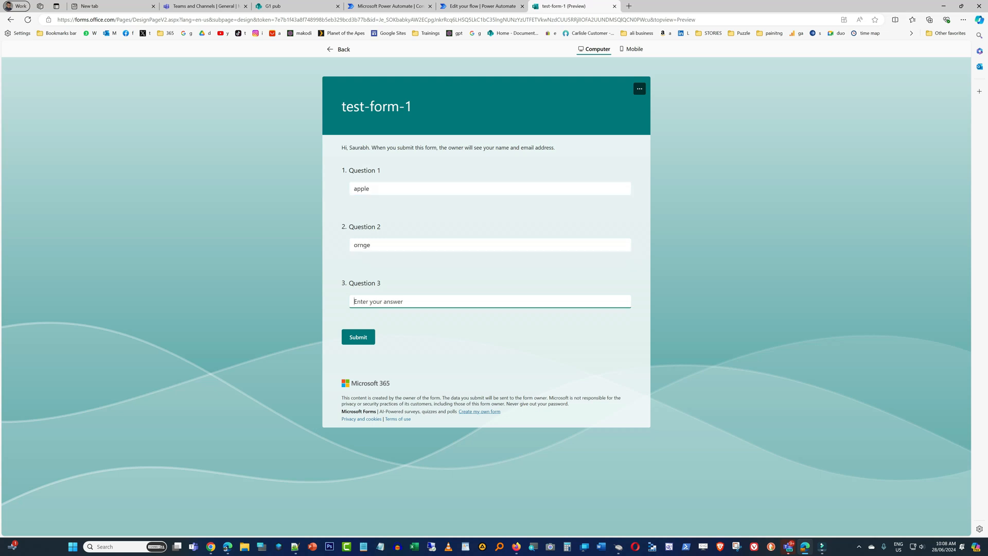
type("grapes")
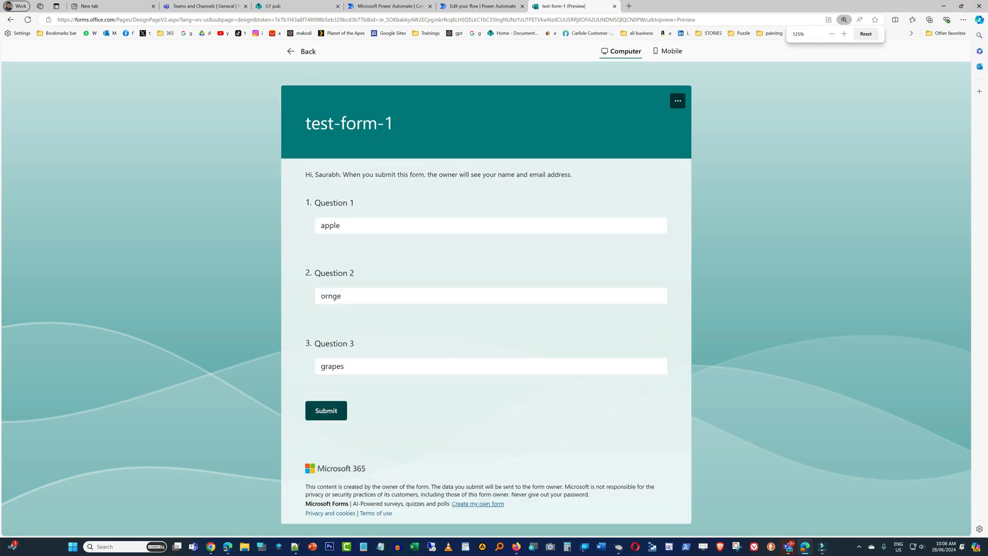
left_click(326, 410)
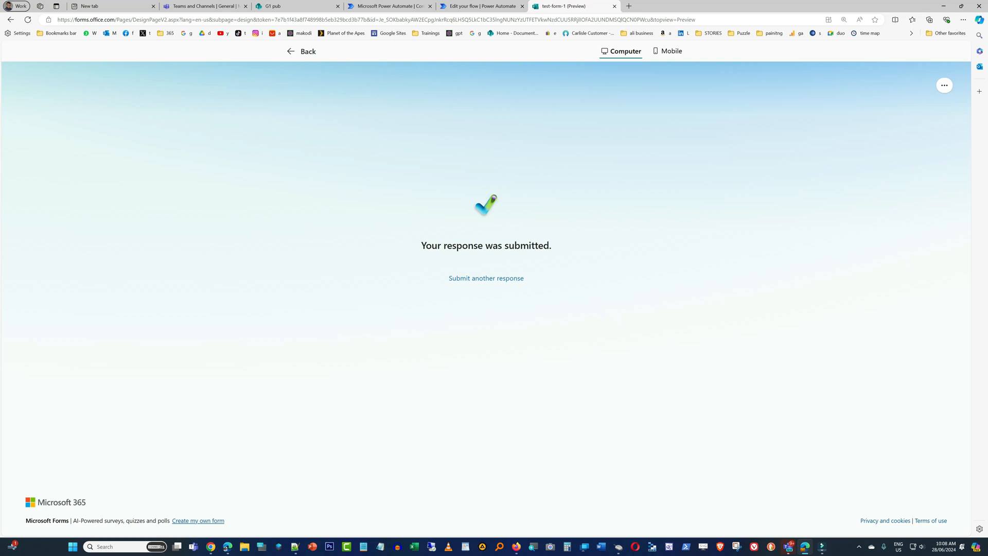
left_click(486, 6)
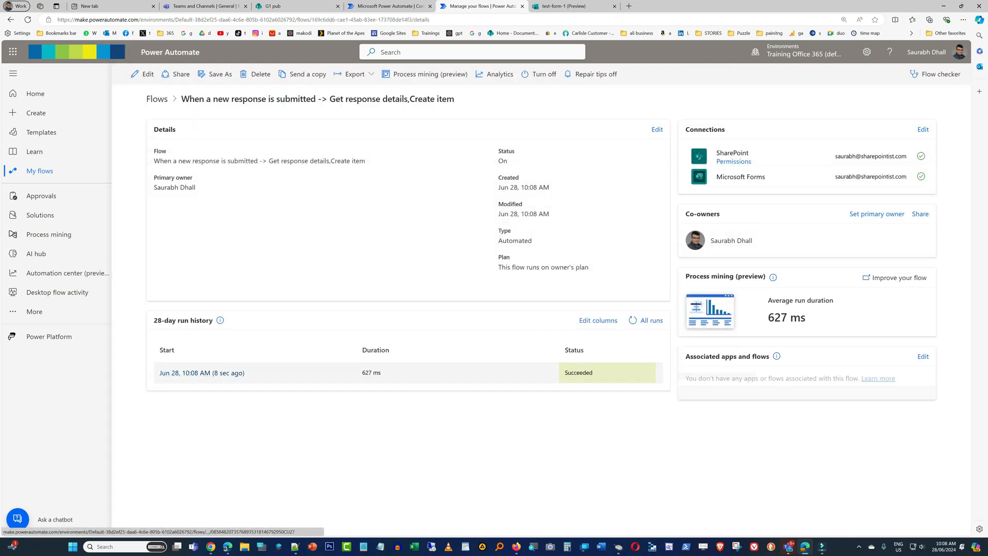
- Return to the G1 pub SharePoint test questions list
left_click(290, 6)
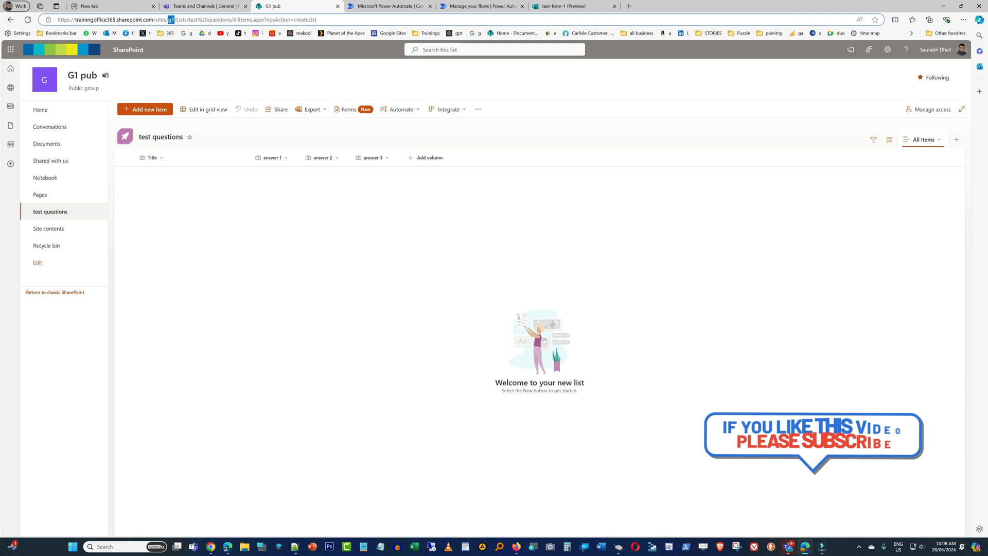